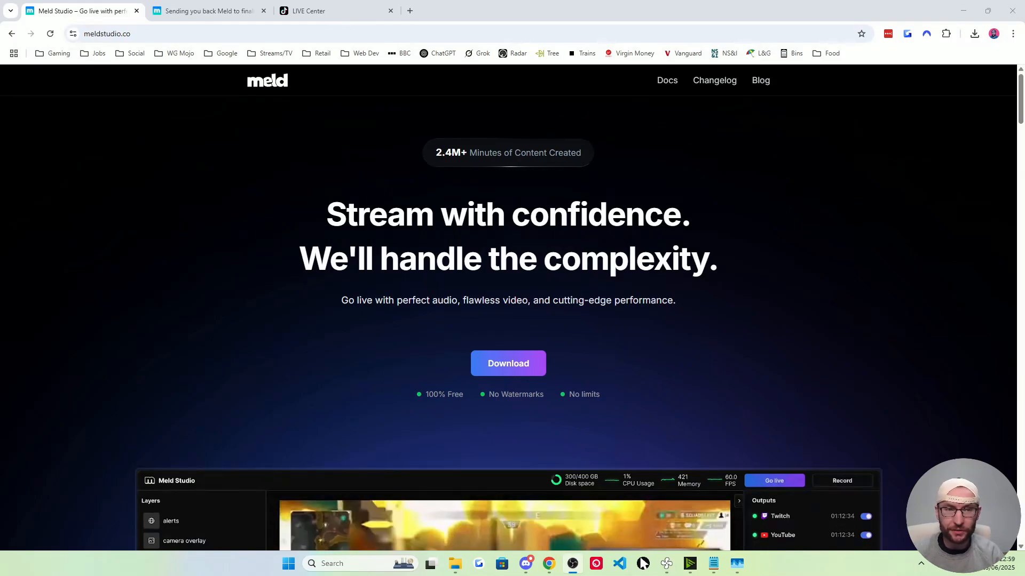
Go to meldstudio.co to download and launch the Meld Studio desktop app.
click(335, 10)
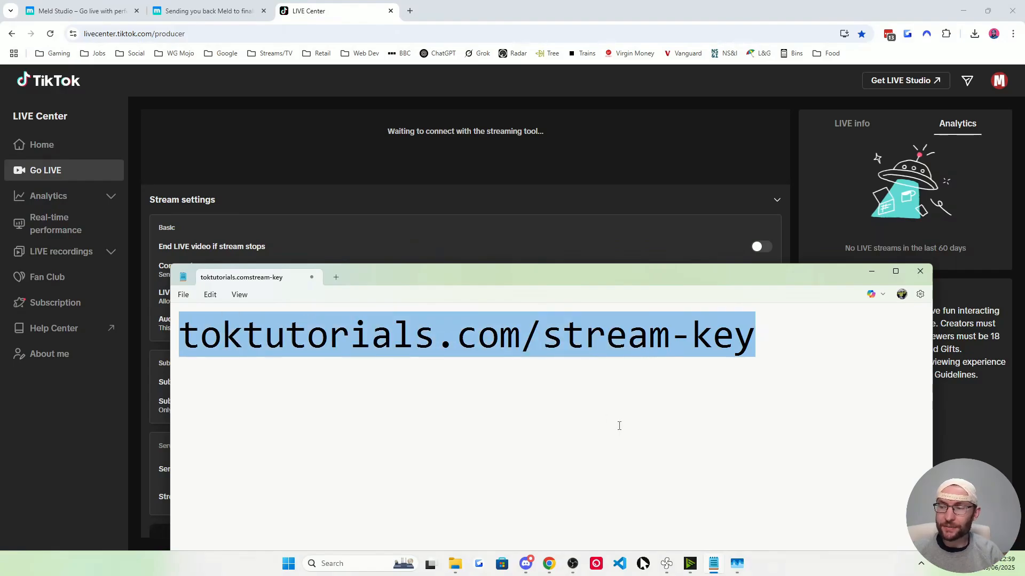
mouse_move(573, 405)
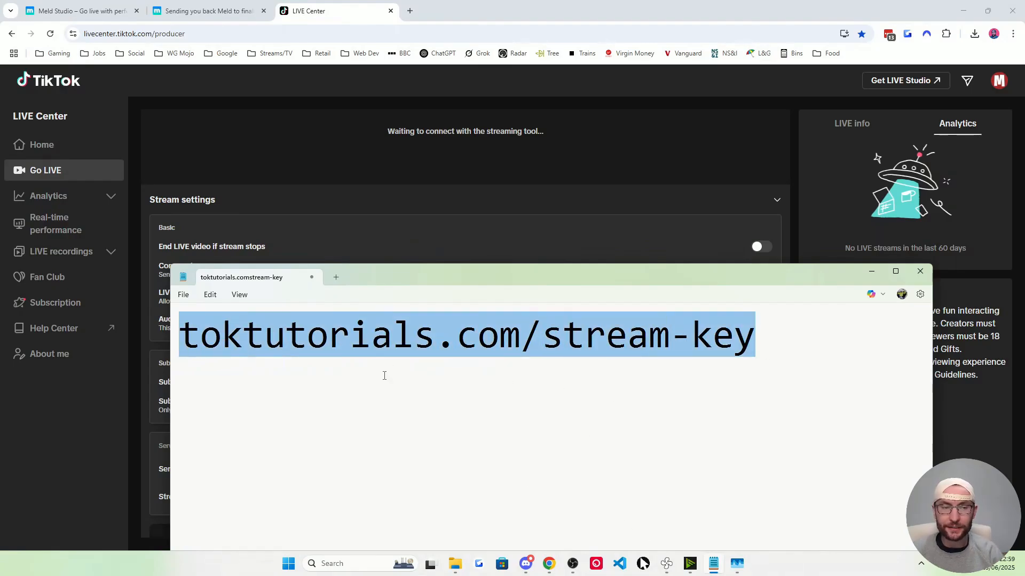
text(meldstudio.co)
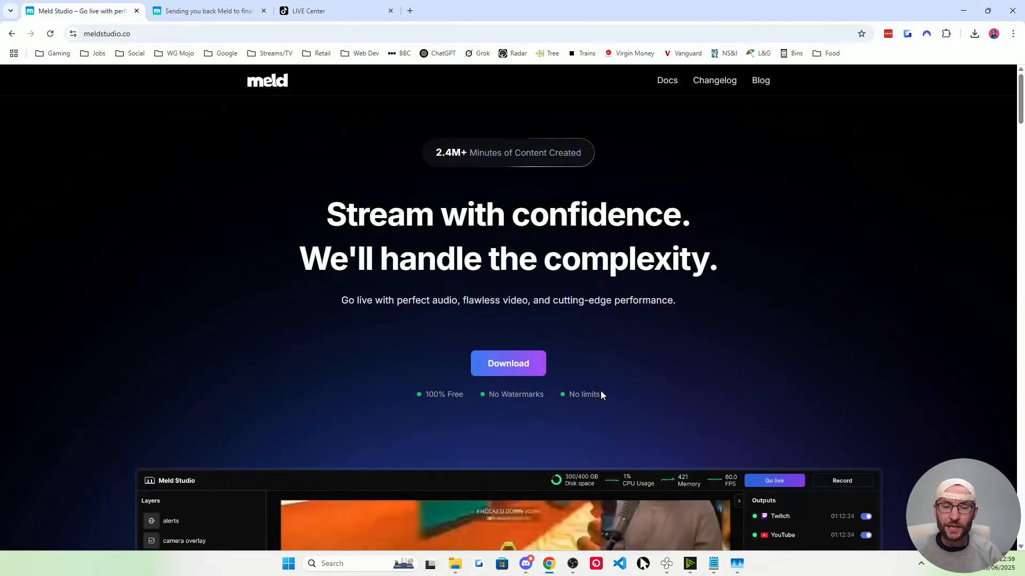
mouse_move(538, 371)
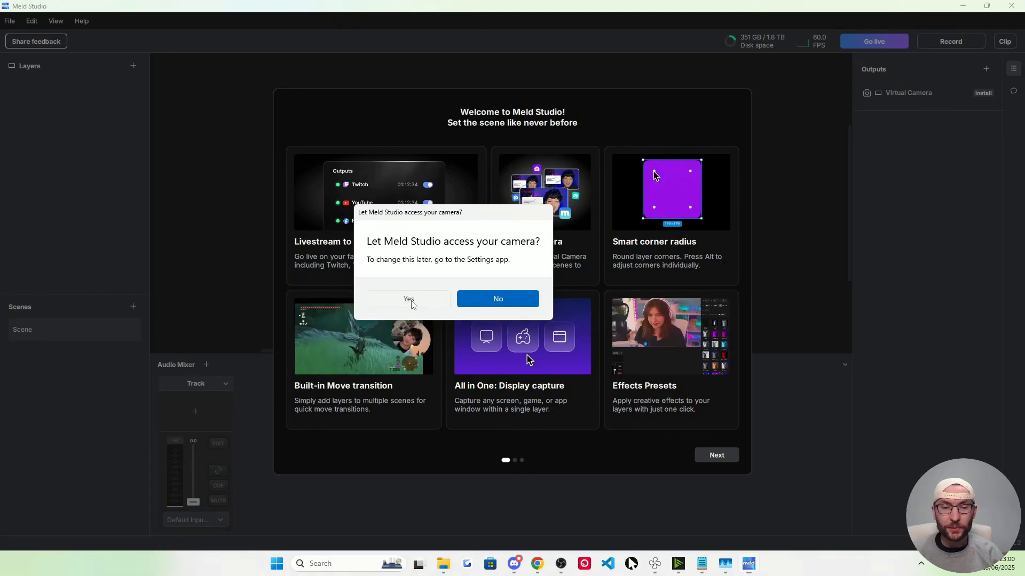
Answer the camera prompt, choose the Multi Canvas setup, and dismiss the vertical canvas tips.
click(497, 298)
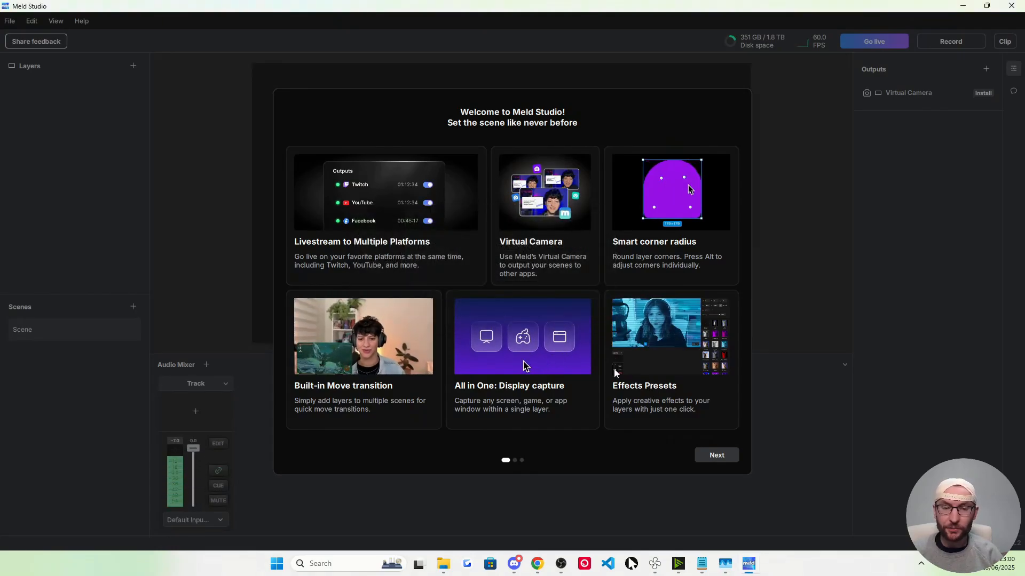
click(716, 454)
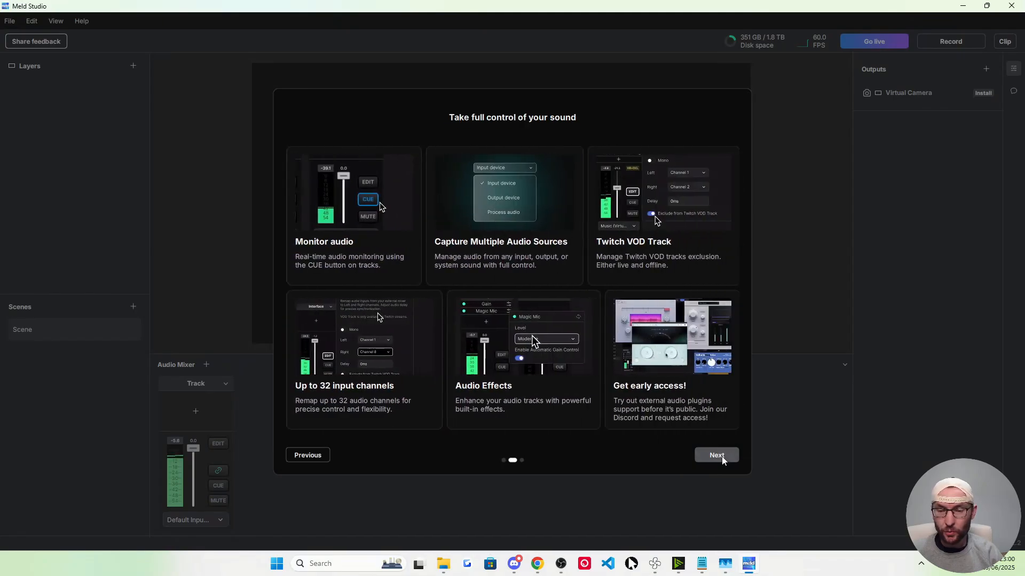
click(716, 454)
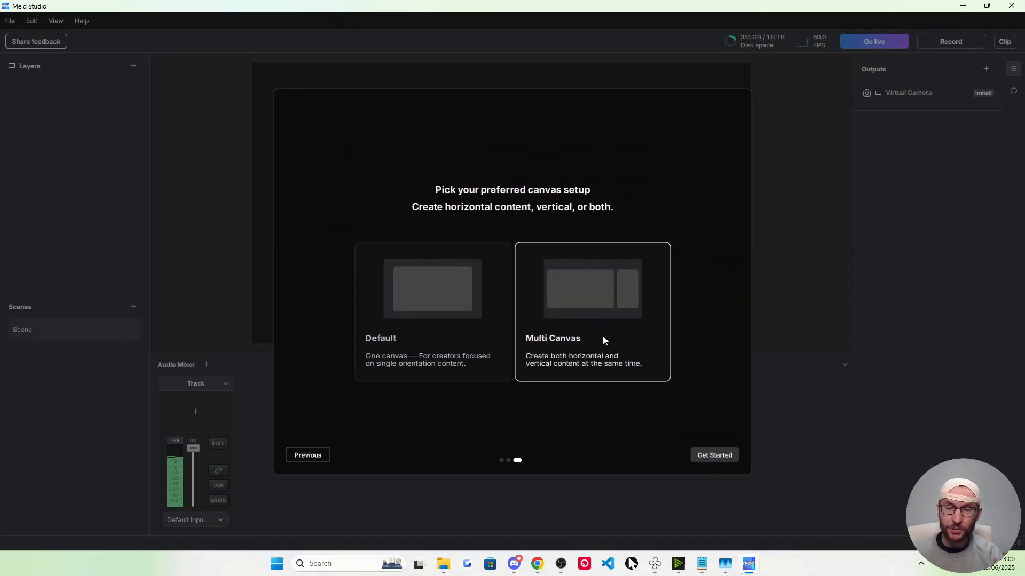
mouse_move(631, 387)
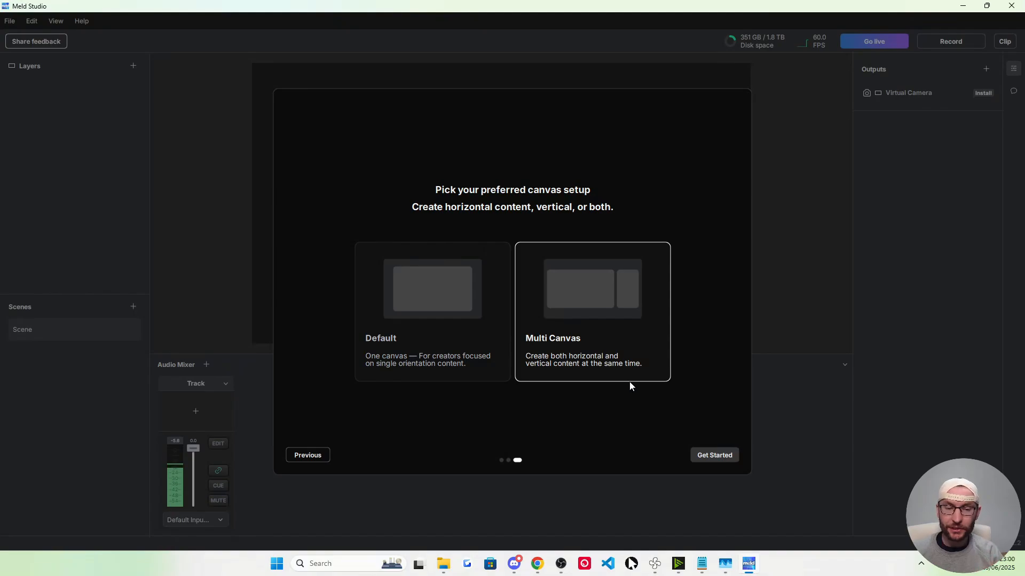
mouse_move(675, 377)
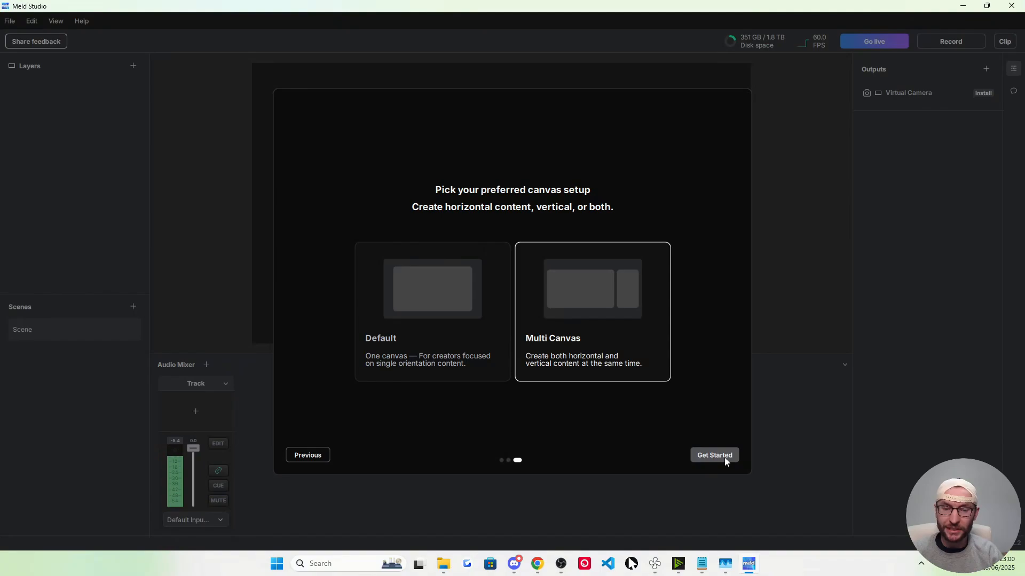
click(712, 455)
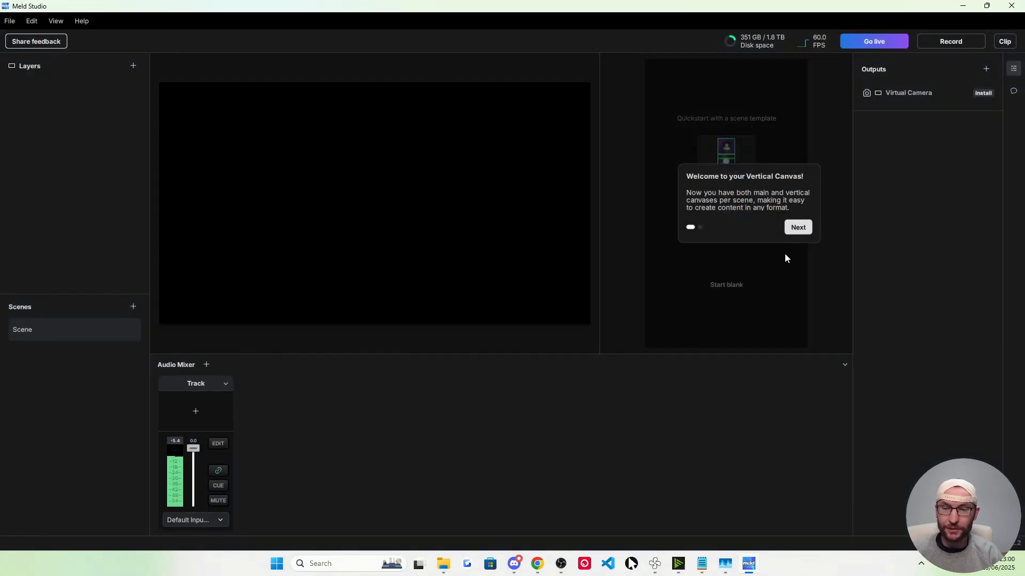
click(797, 226)
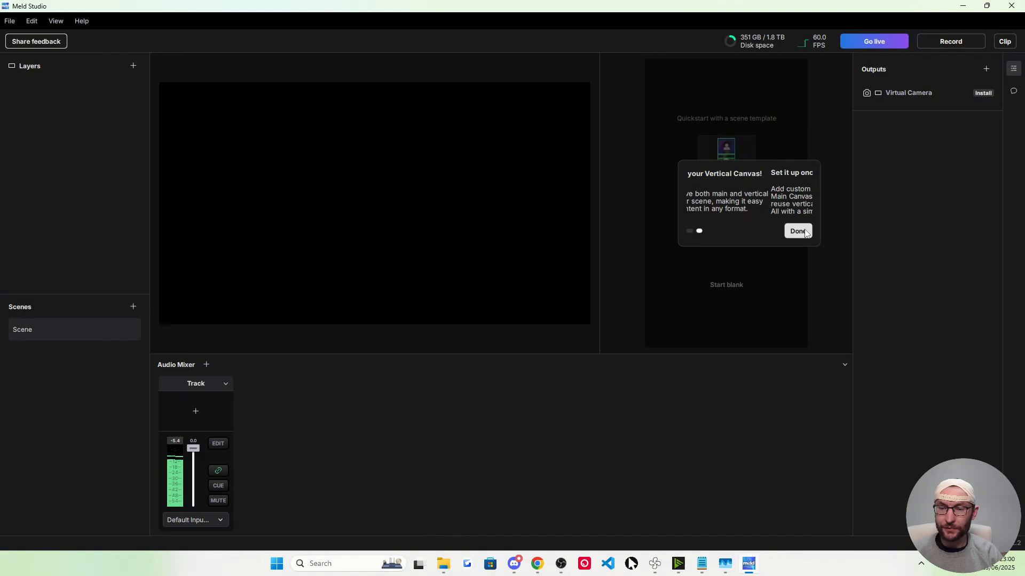
click(797, 231)
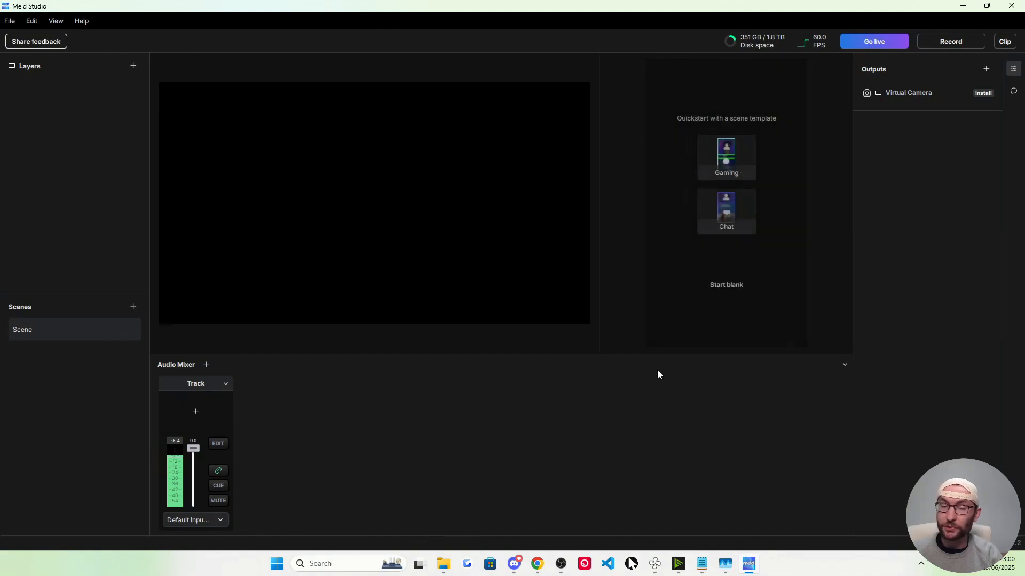
mouse_move(179, 372)
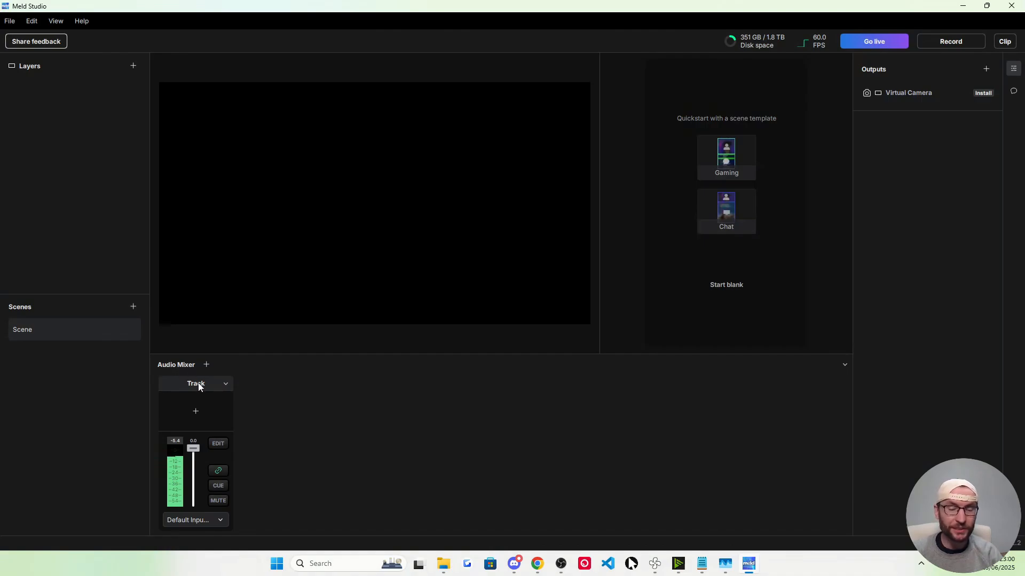
Rename the audio track to 'Microphone' and set its input to the HyperX Quadcast.
double_click(196, 384)
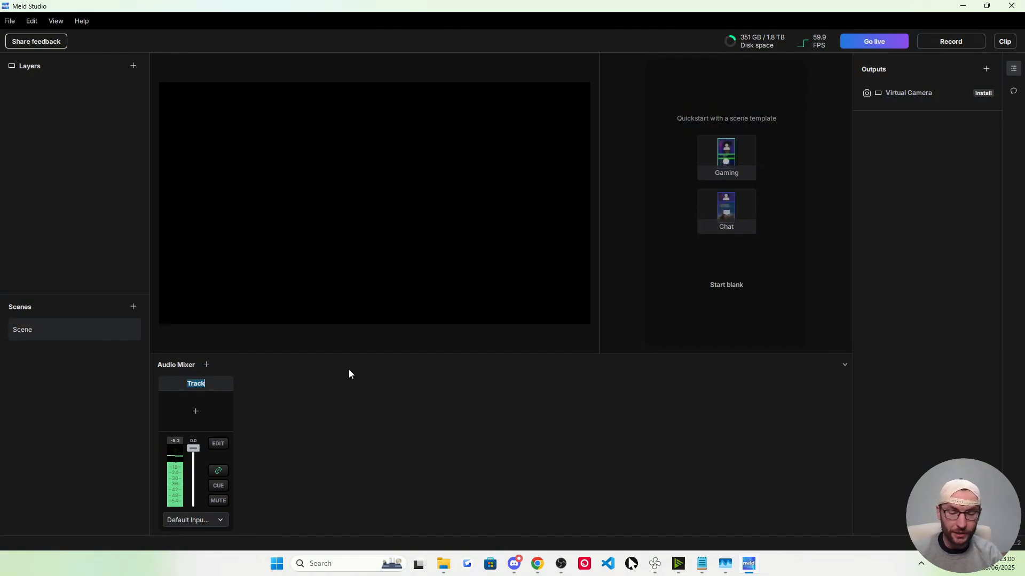
text(Microphone)
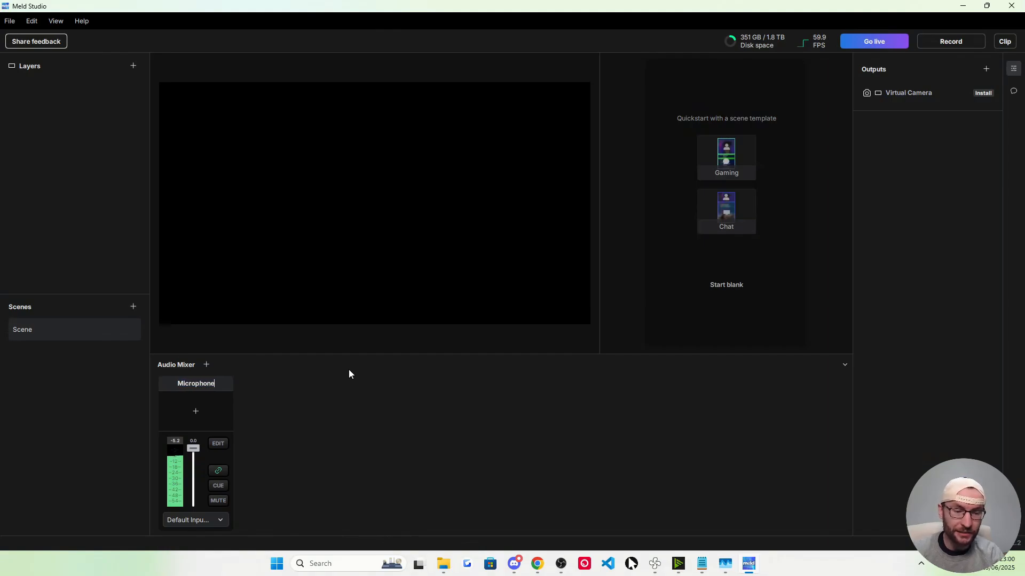
click(195, 519)
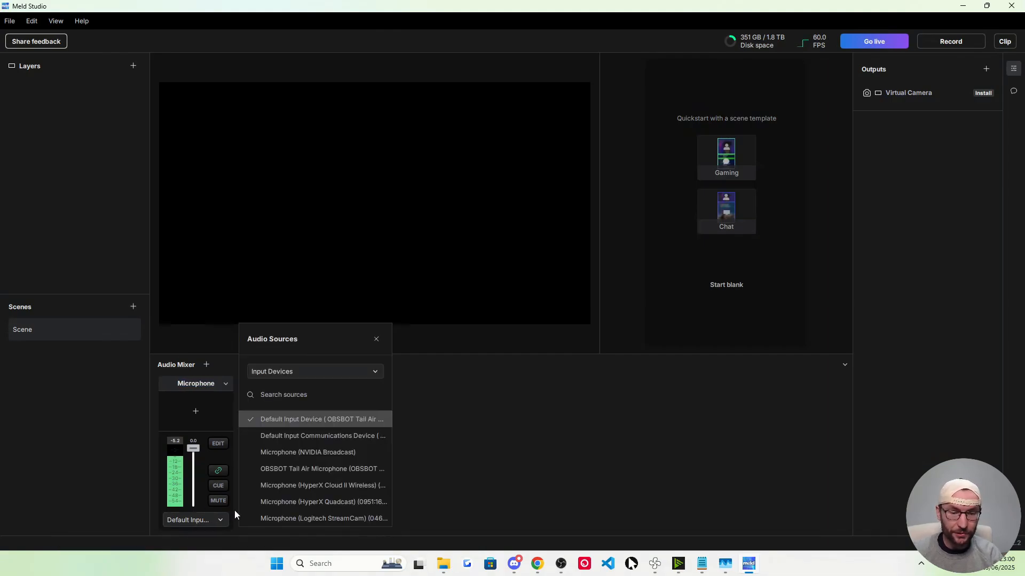
click(323, 501)
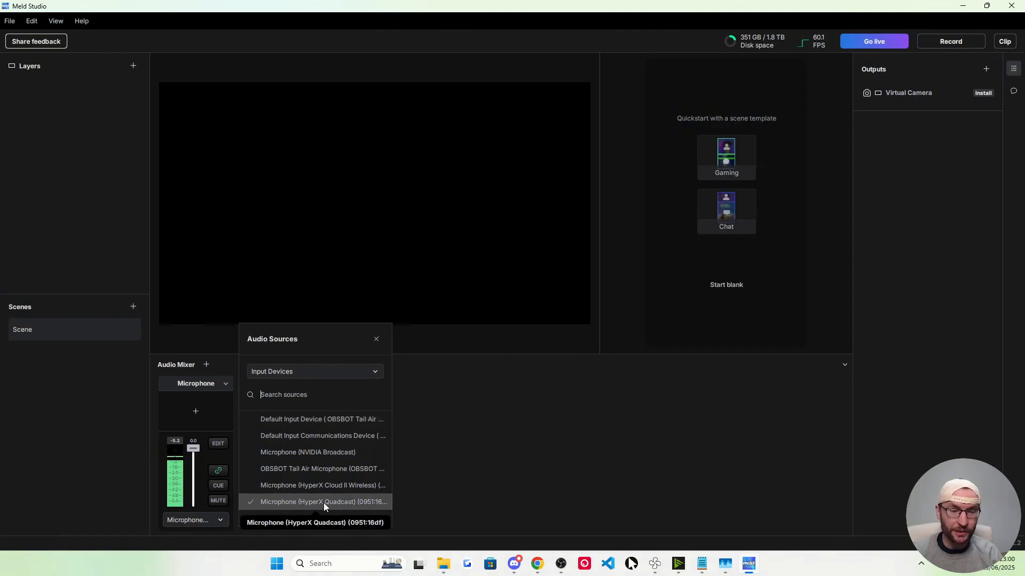
click(323, 501)
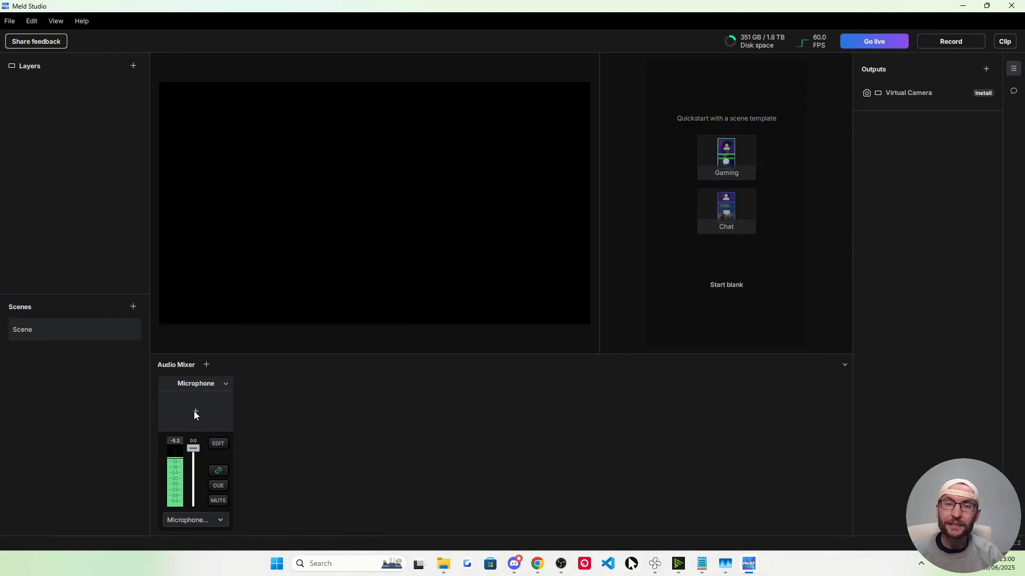
Add a Magic Mic effect to the track at Very High level.
click(195, 412)
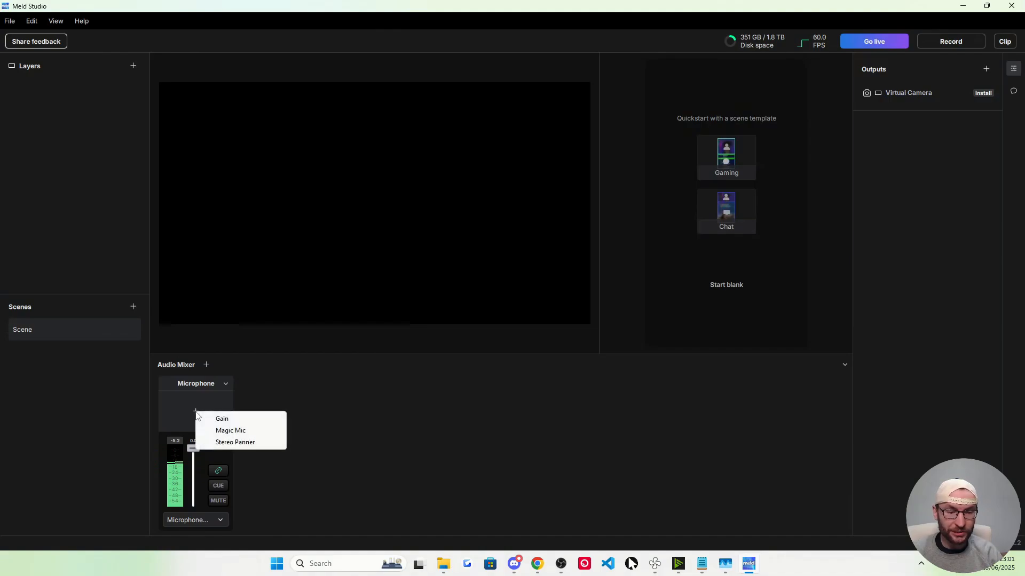
click(230, 430)
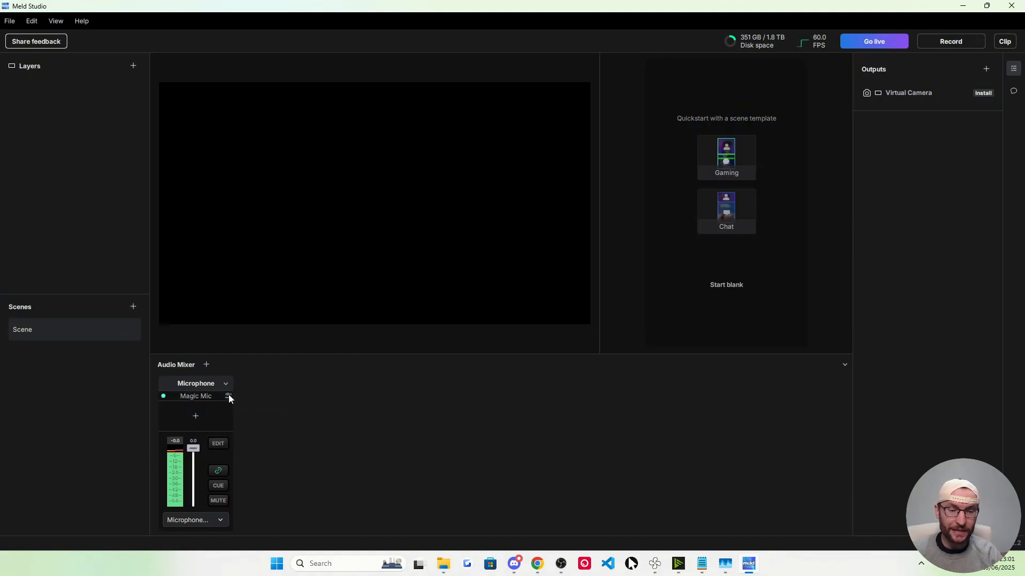
click(227, 397)
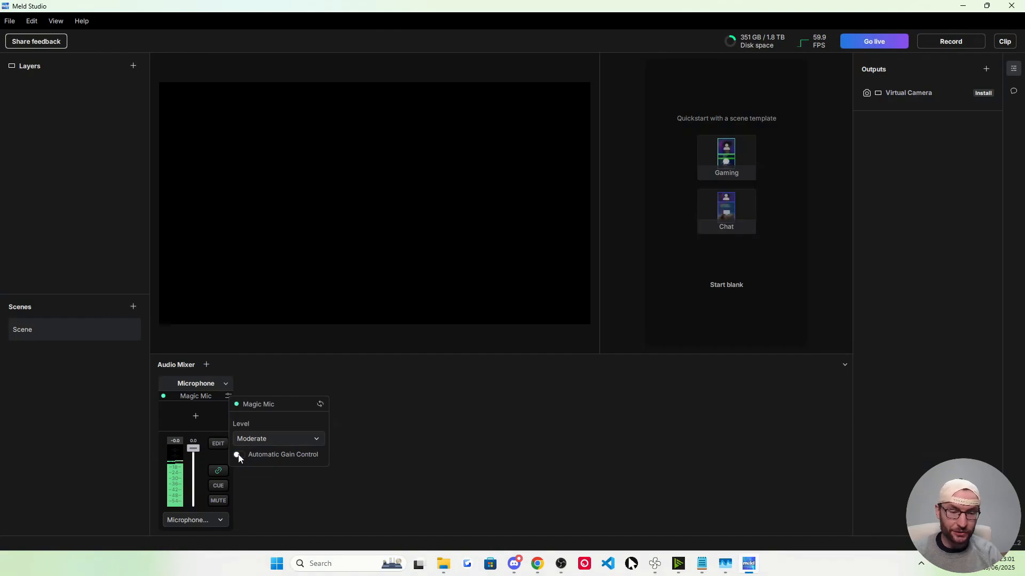
click(277, 439)
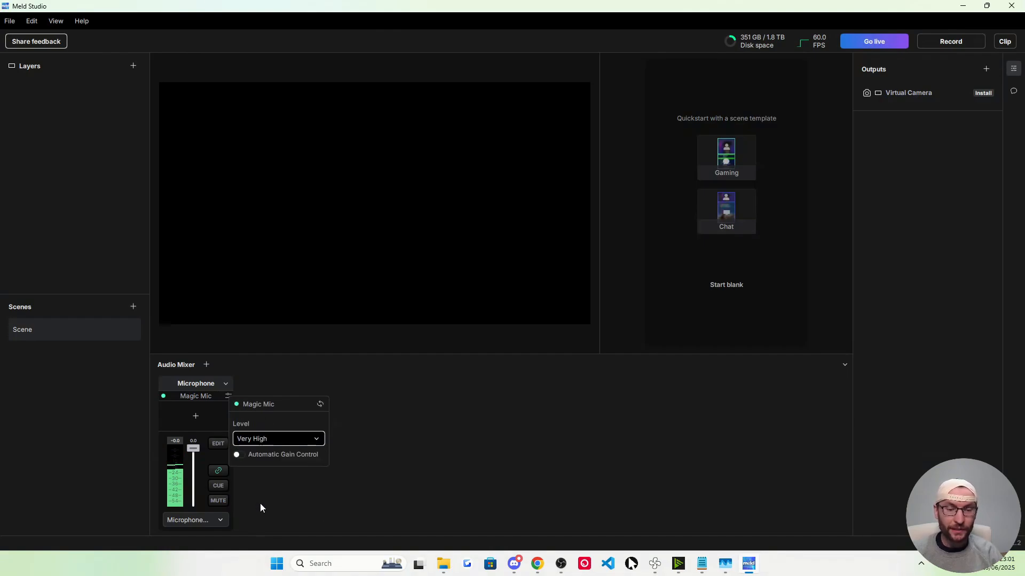
click(407, 445)
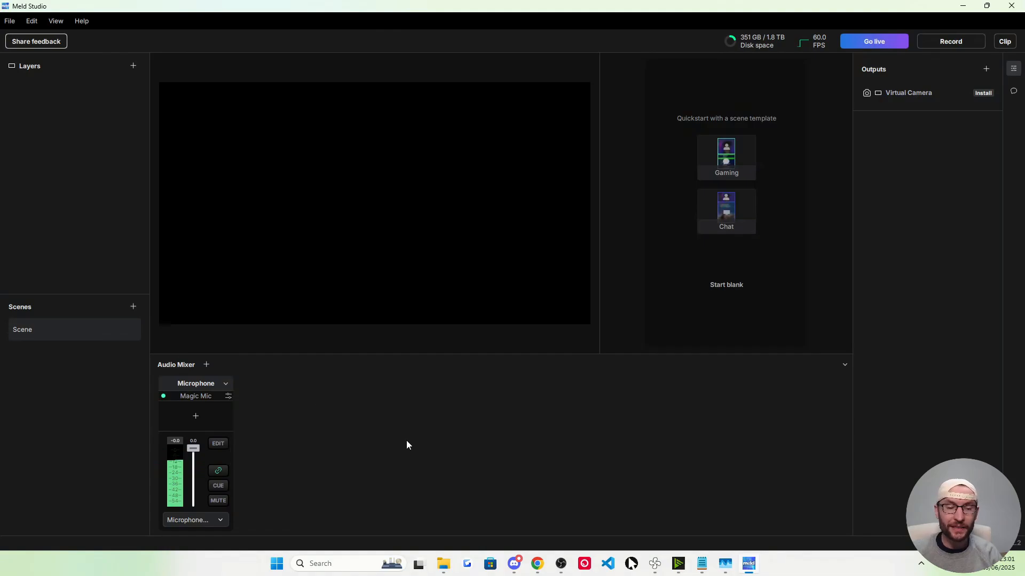
mouse_move(206, 365)
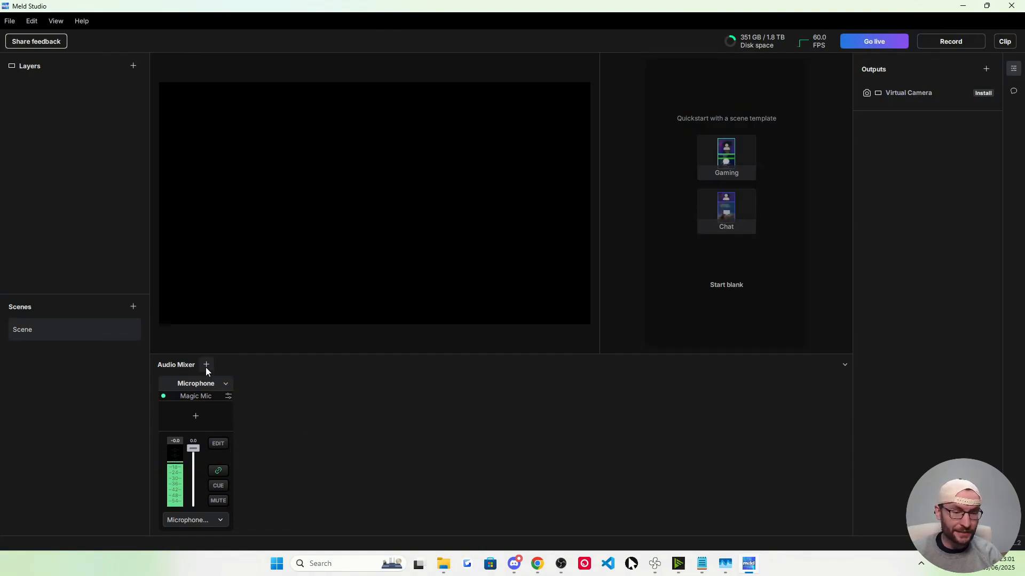
Add a Headset audio track that outputs to the HyperX Quadcast speakers.
click(206, 364)
text(H)
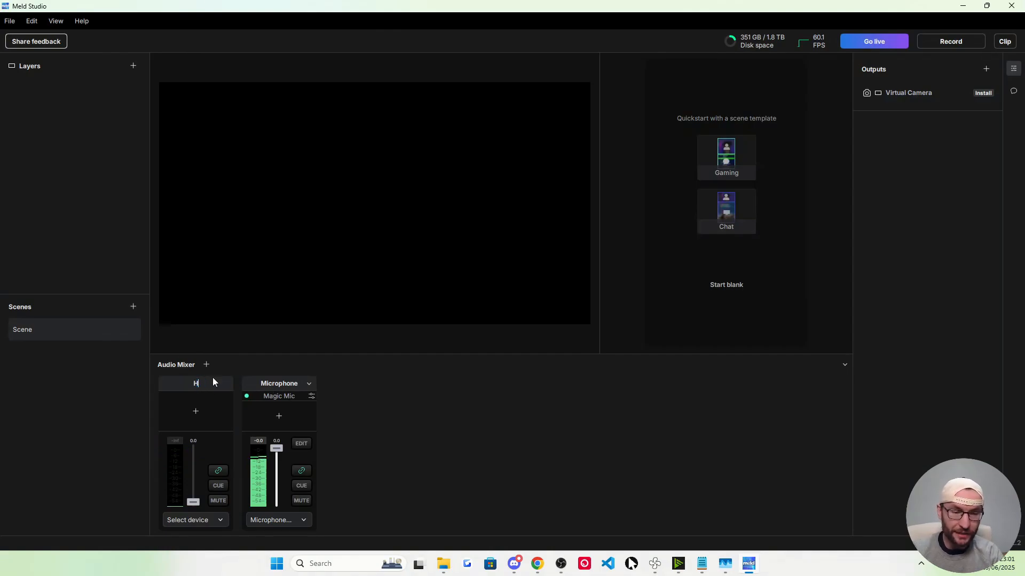
click(196, 411)
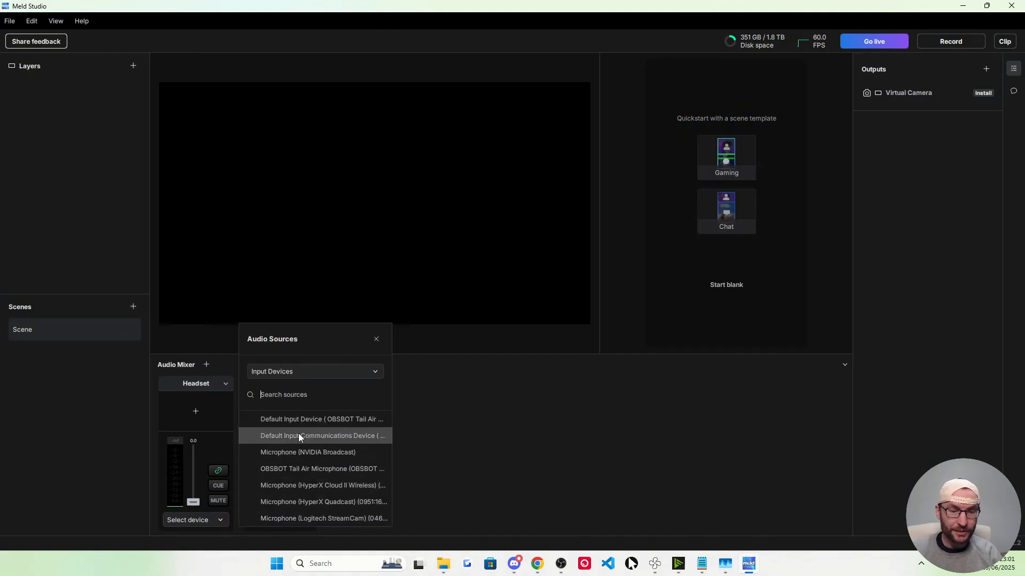
click(315, 372)
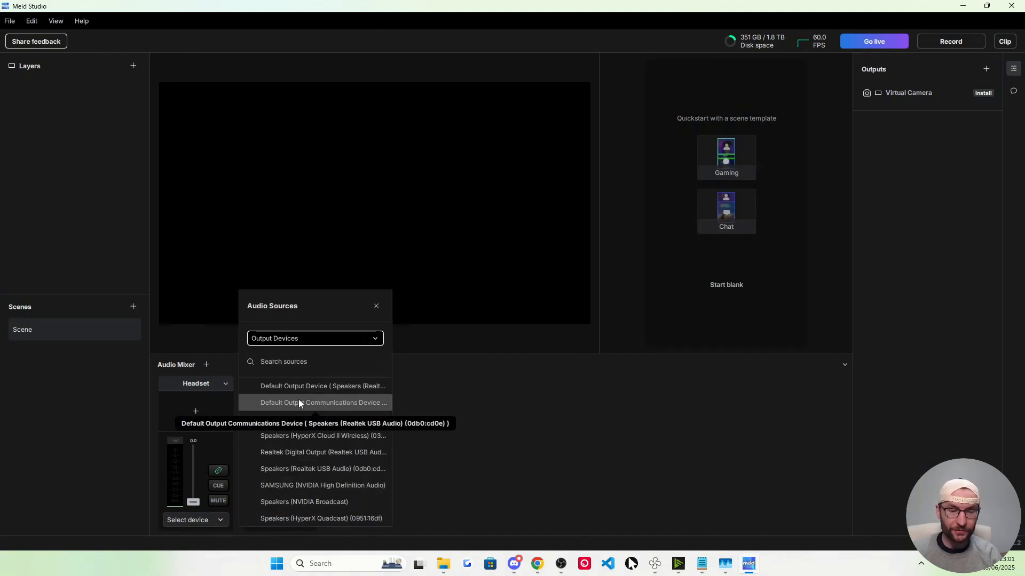
click(322, 436)
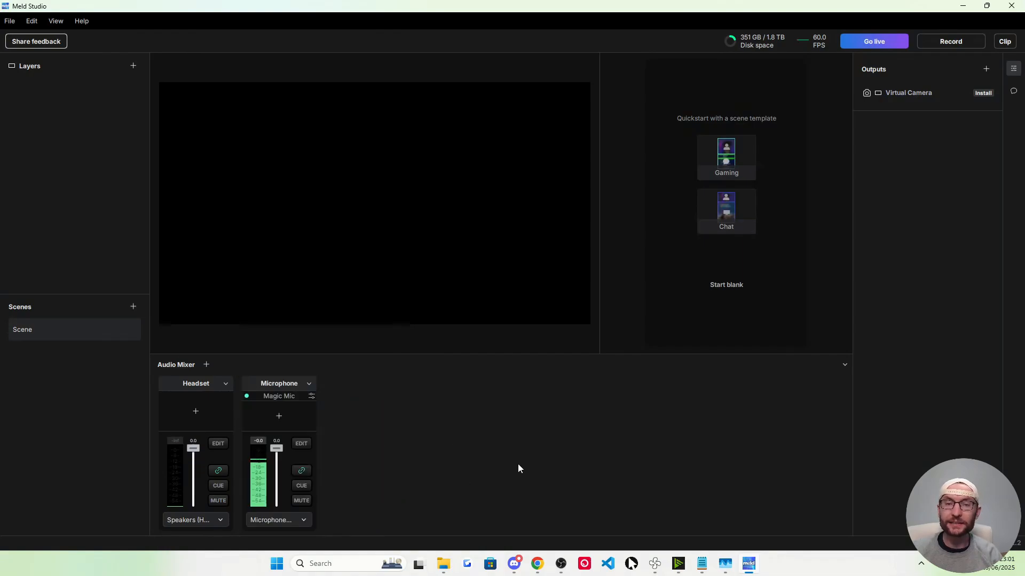
mouse_move(643, 264)
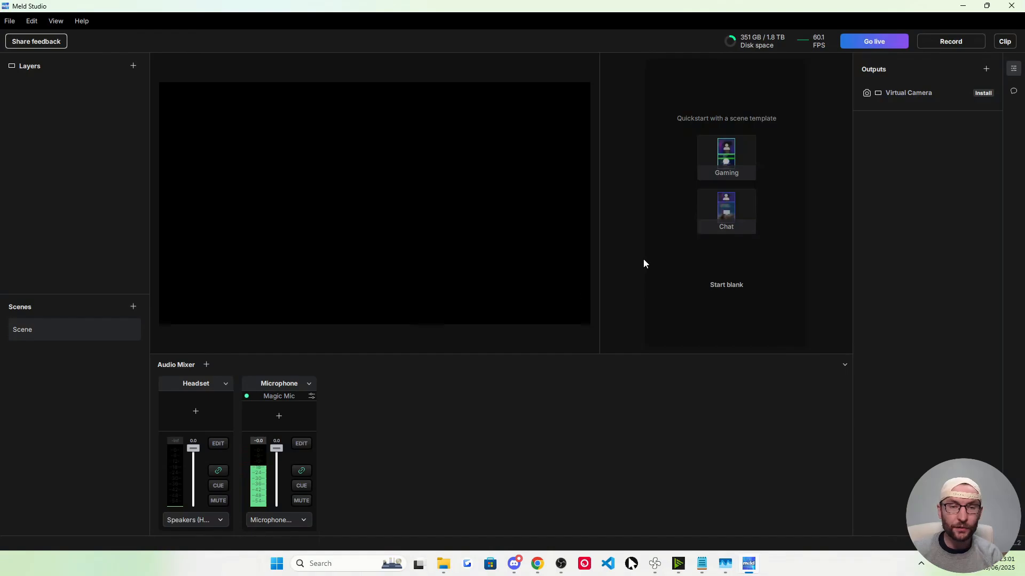
mouse_move(687, 185)
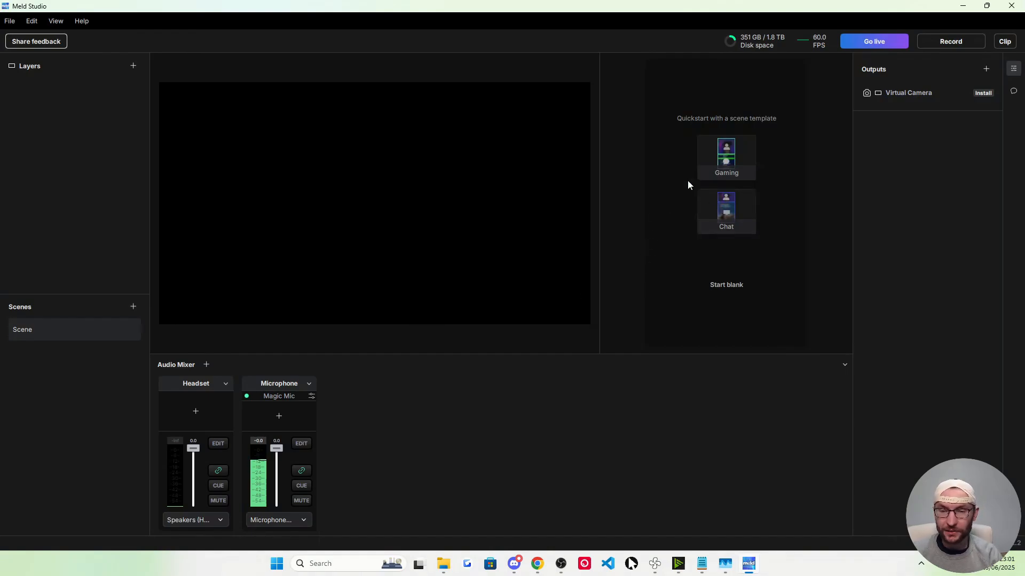
mouse_move(725, 285)
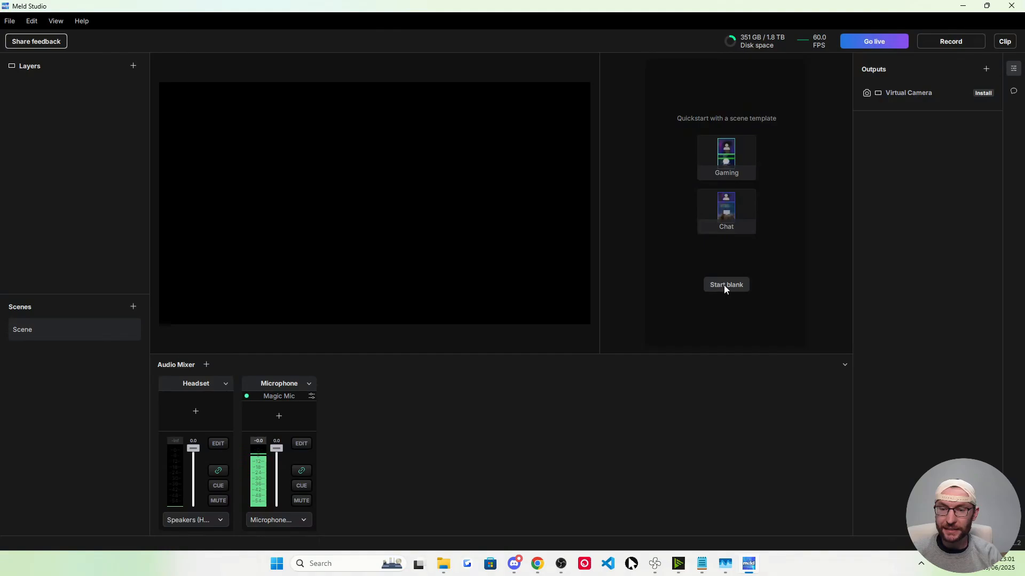
Start the vertical canvas blank and rename the default scene to 'Just Chatting'.
click(725, 284)
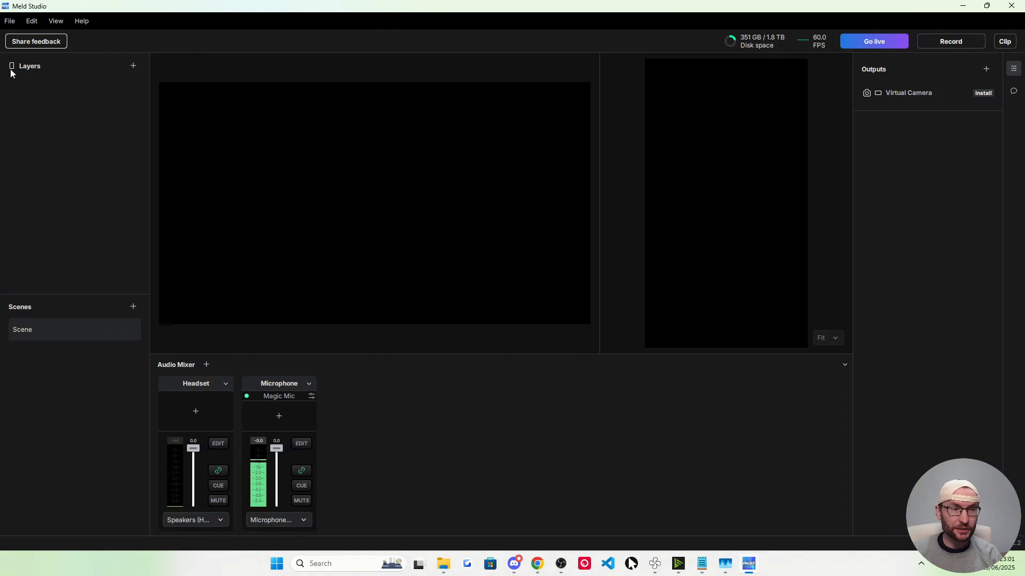
mouse_move(445, 183)
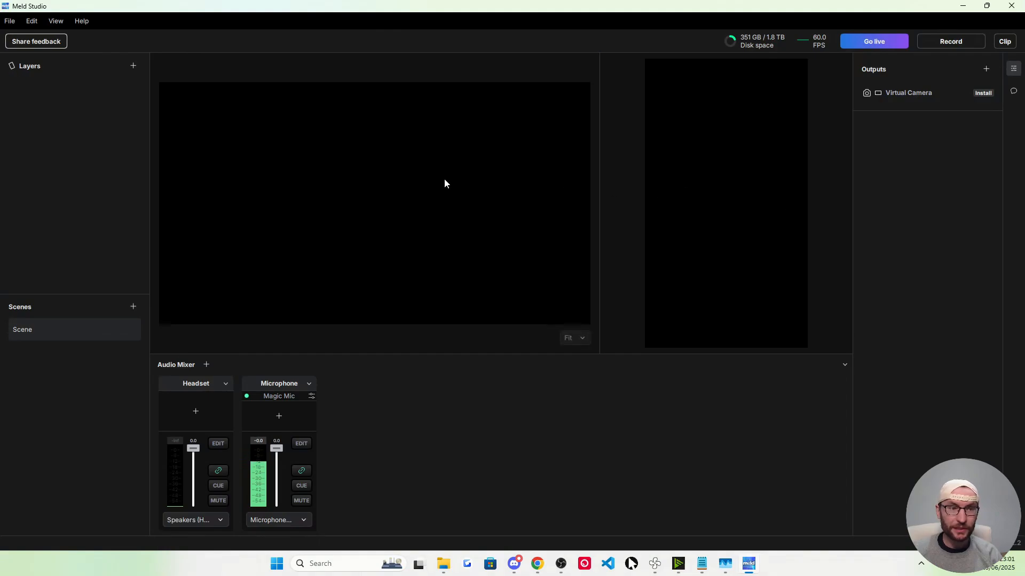
mouse_move(722, 220)
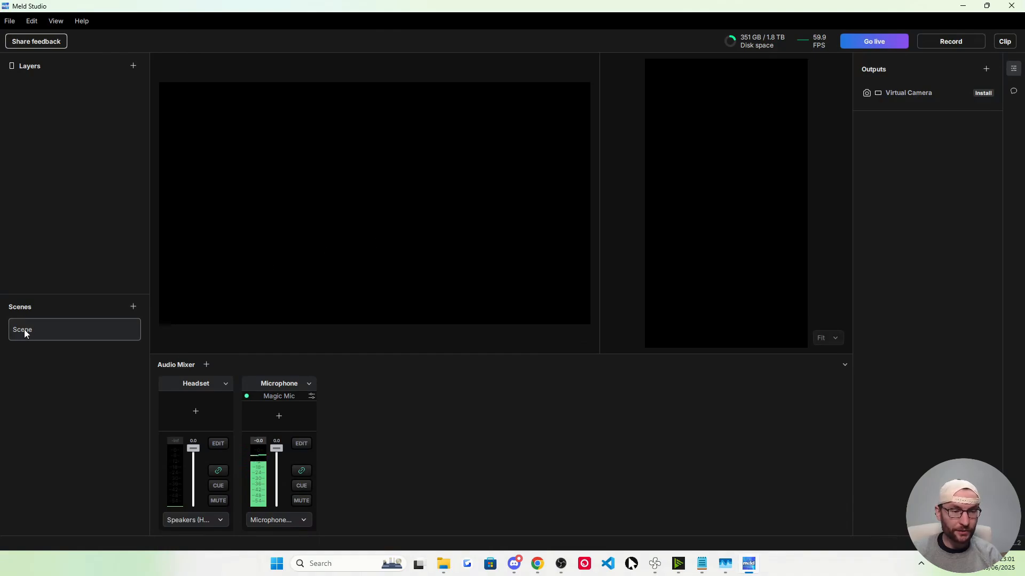
double_click(23, 329)
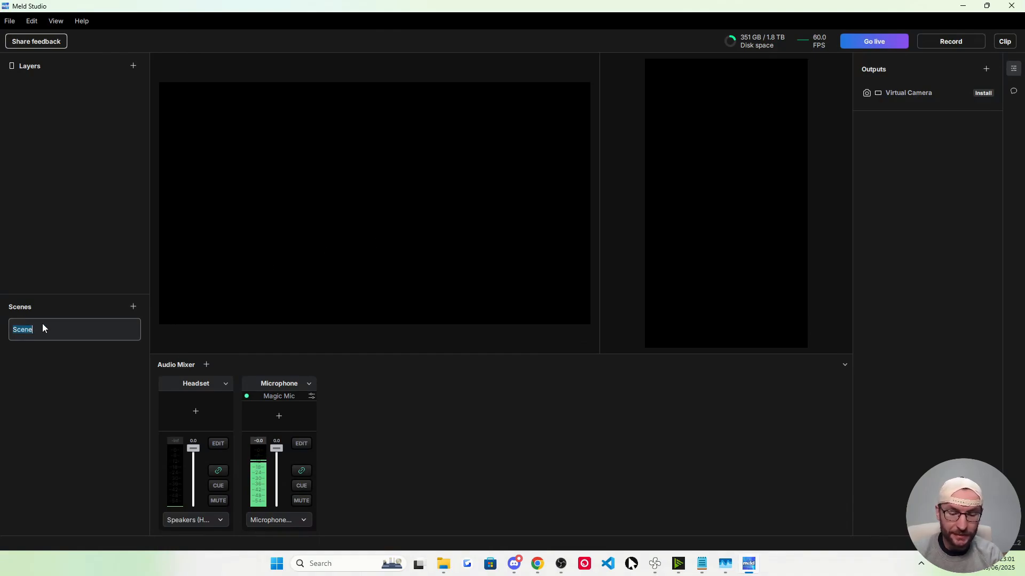
text(Just Chatting)
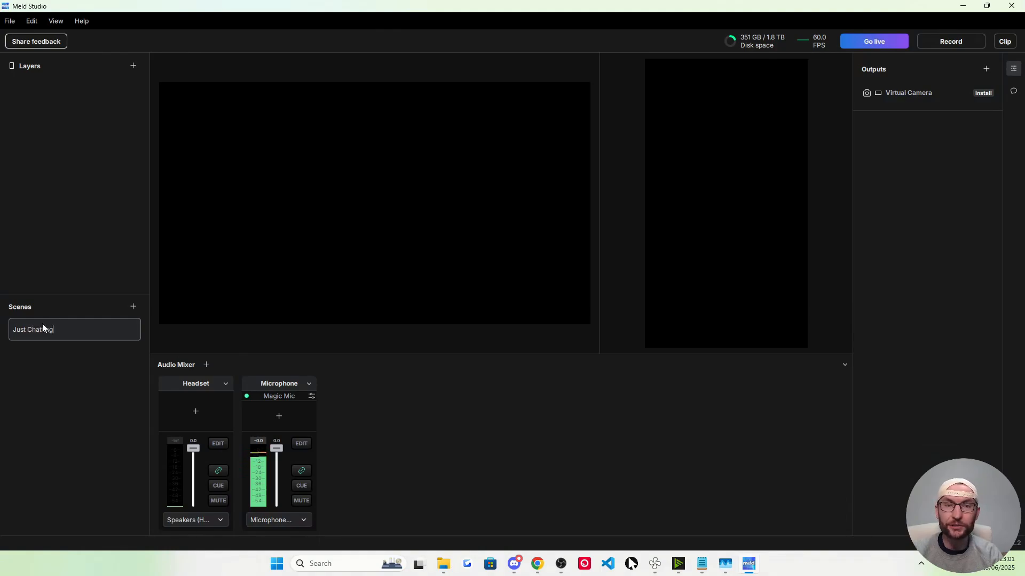
Add a second scene named 'Computer Display', then return to Just Chatting.
click(133, 306)
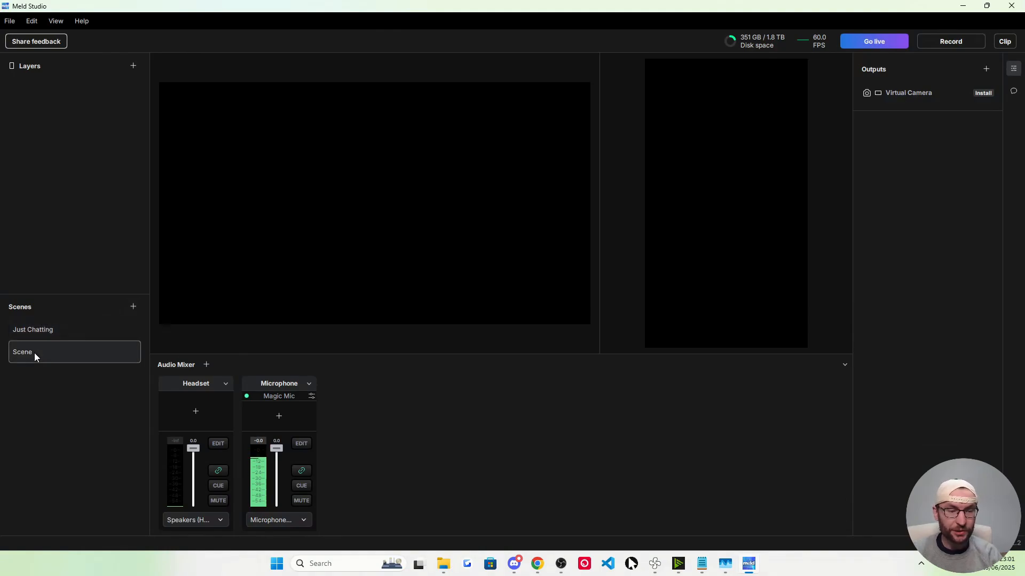
text(Comput)
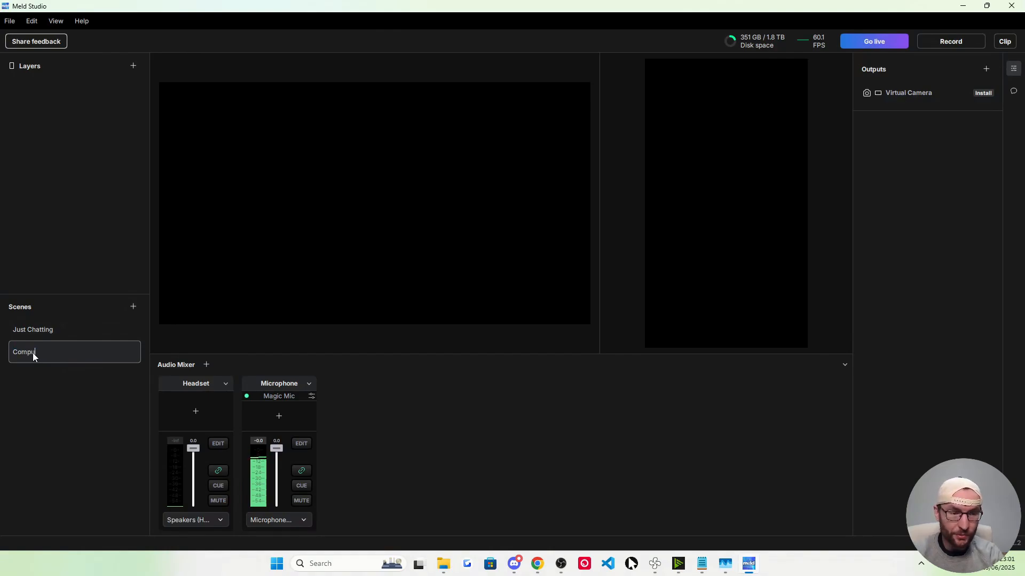
text(Computer Display)
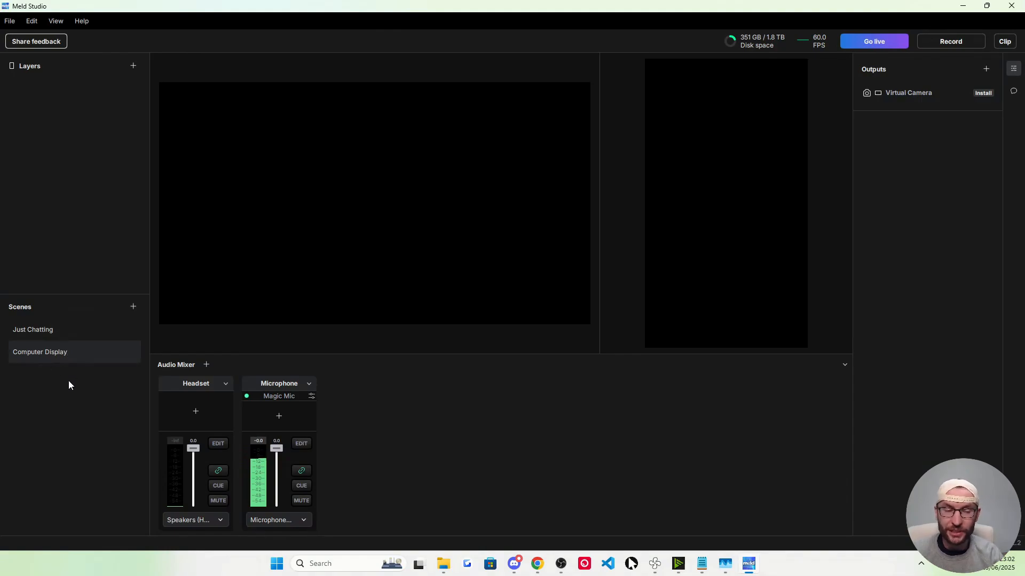
click(33, 329)
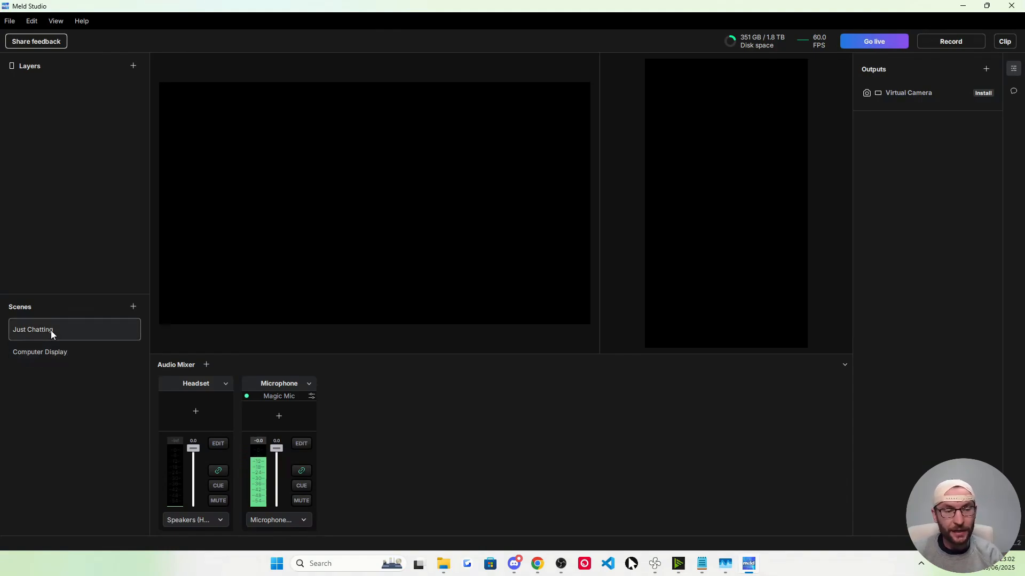
Add the OBSBOT Tail Air camera layer and paste it onto the horizontal canvas, fitted.
click(134, 65)
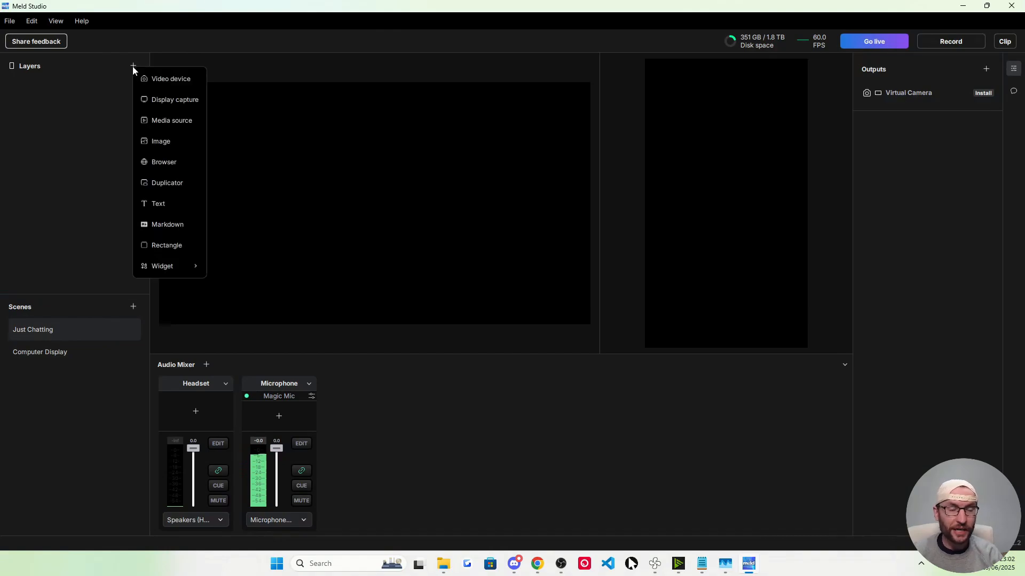
click(171, 78)
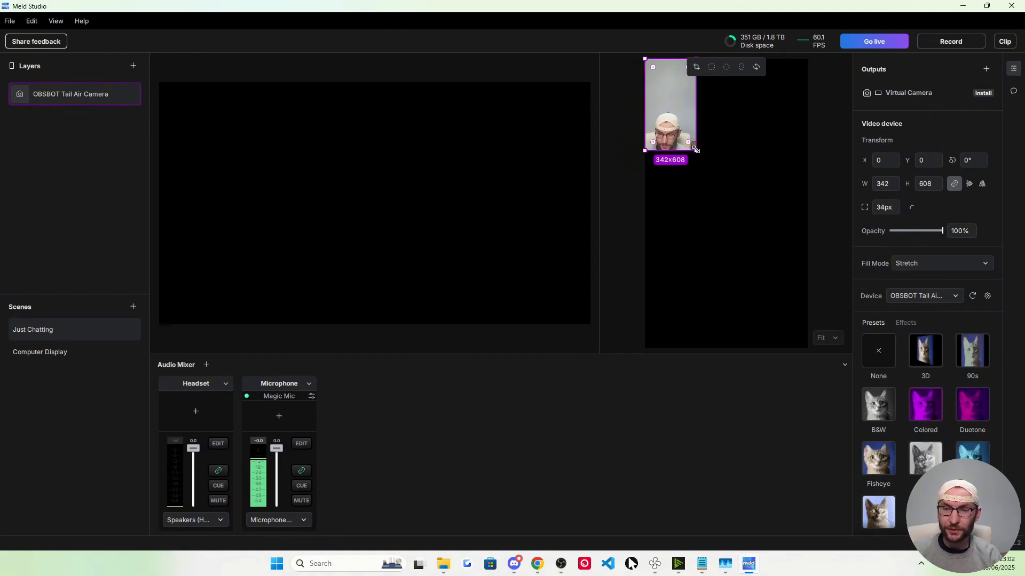
right_click(669, 117)
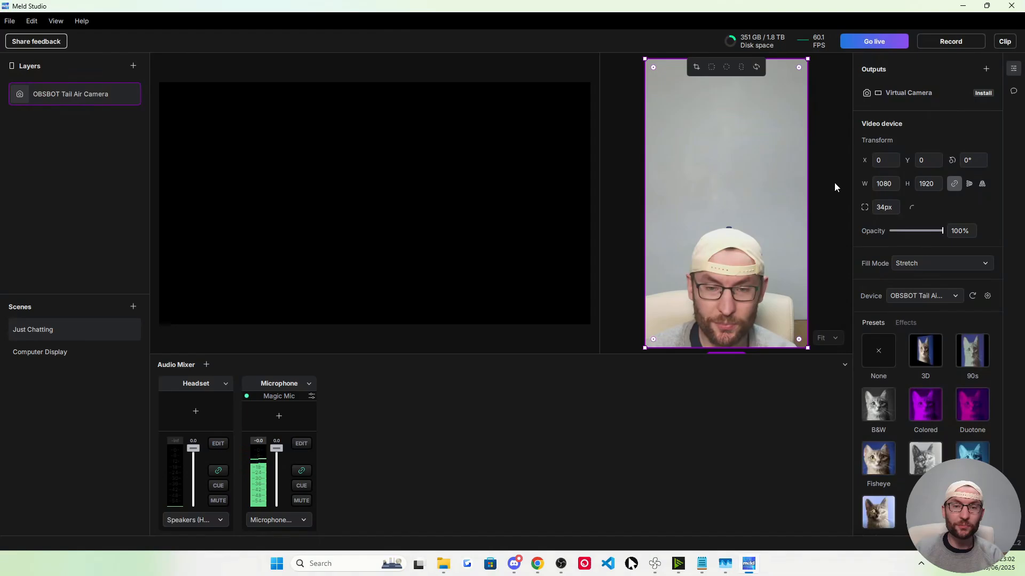
right_click(346, 161)
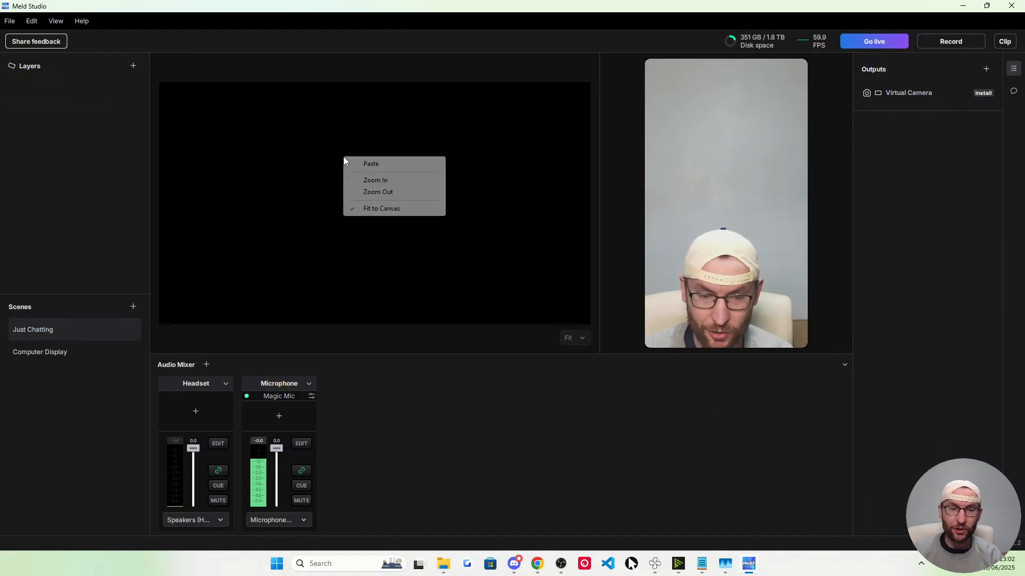
click(370, 163)
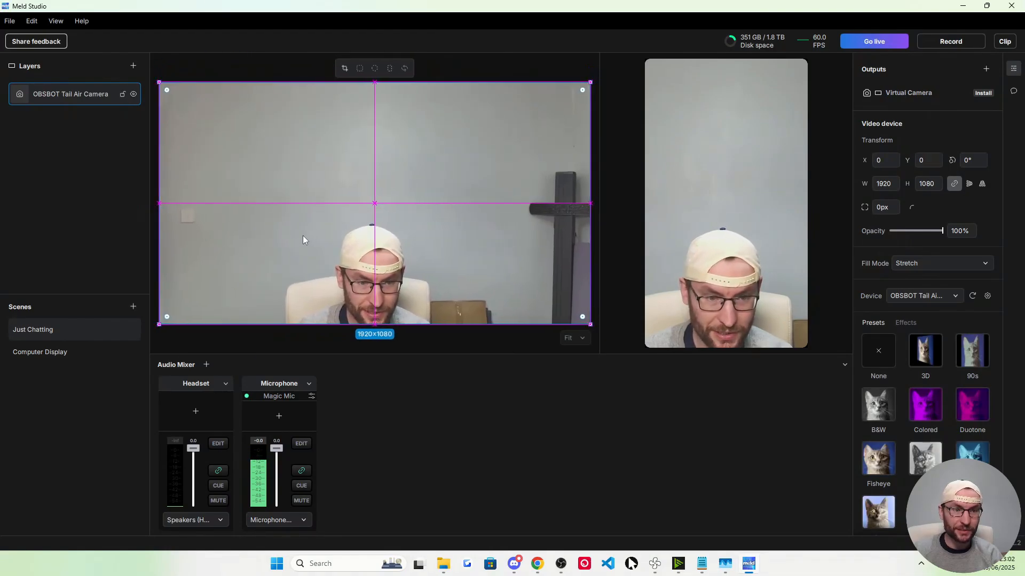
right_click(345, 172)
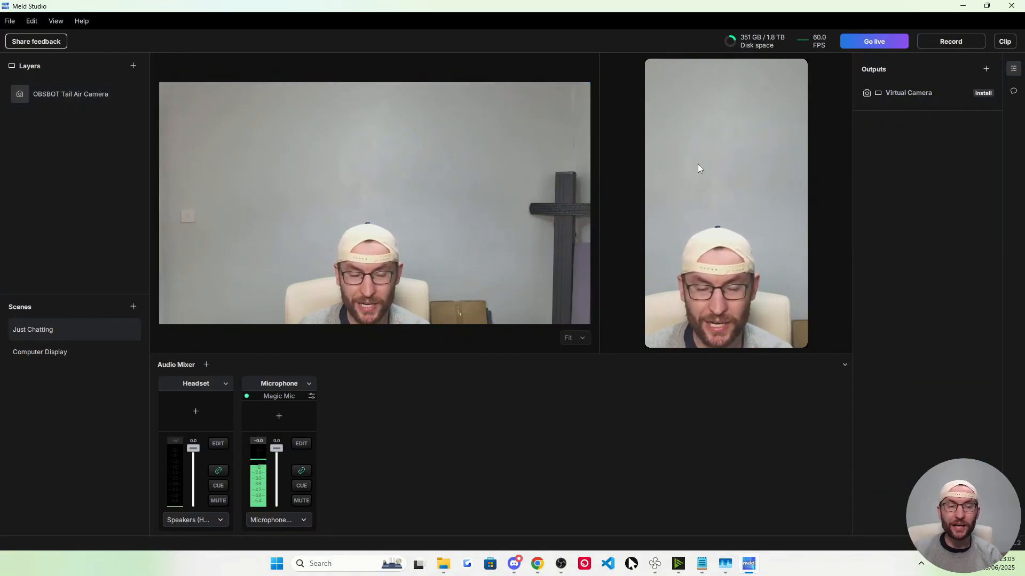
In Computer Display, add a SAMSUNG display capture layer and fit it to the canvas.
click(40, 352)
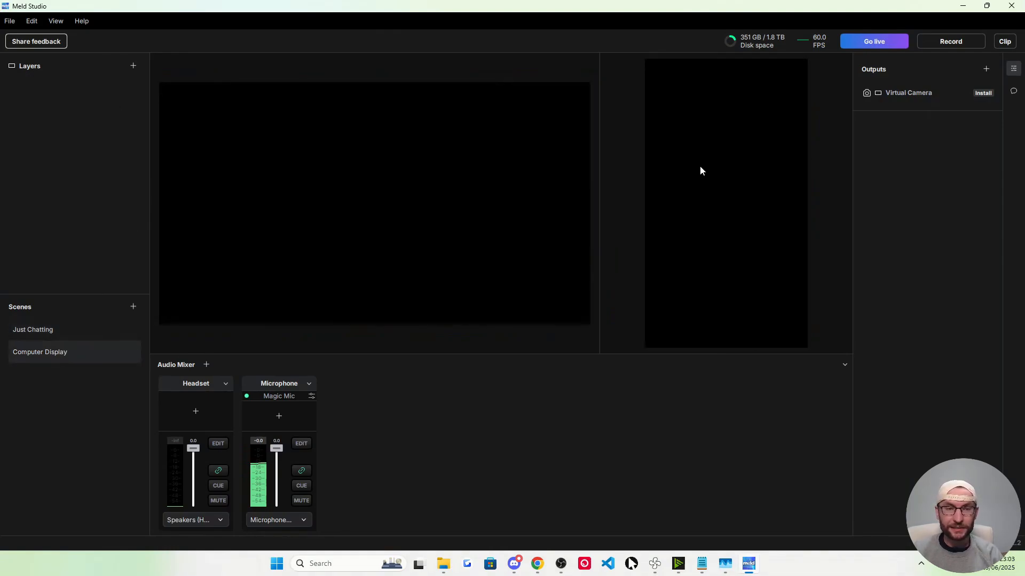
click(134, 65)
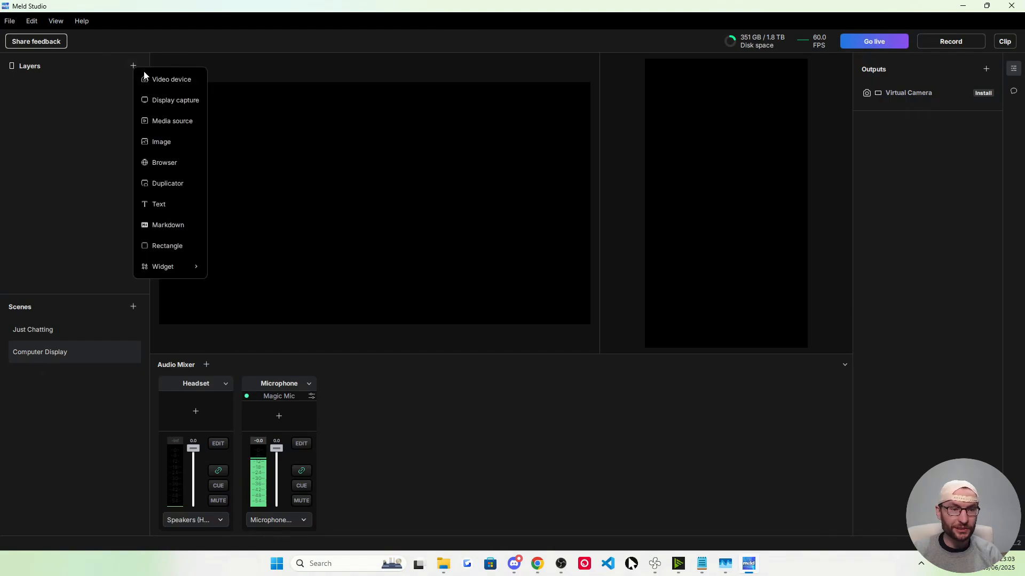
click(174, 100)
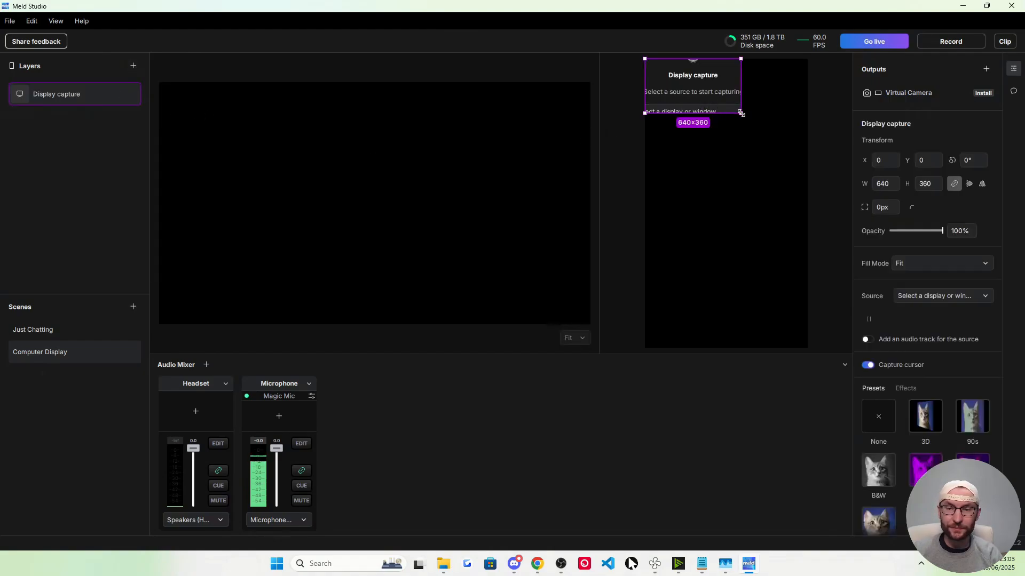
click(728, 132)
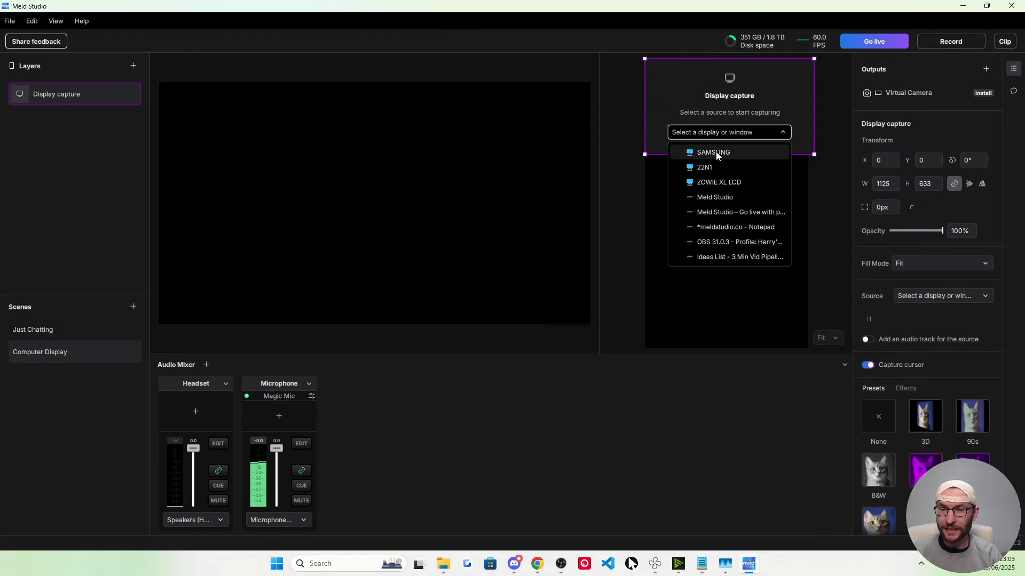
click(713, 152)
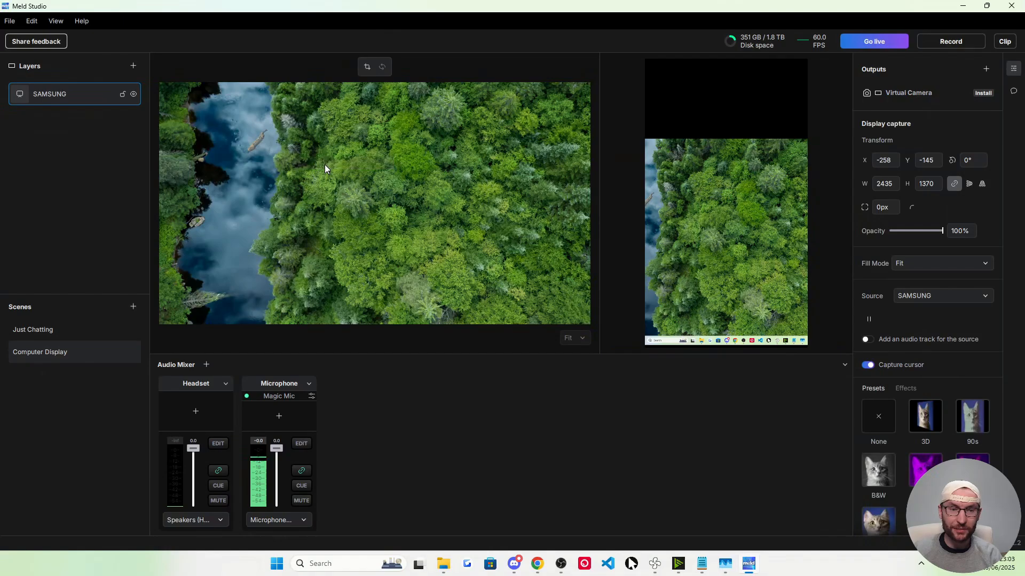
right_click(325, 169)
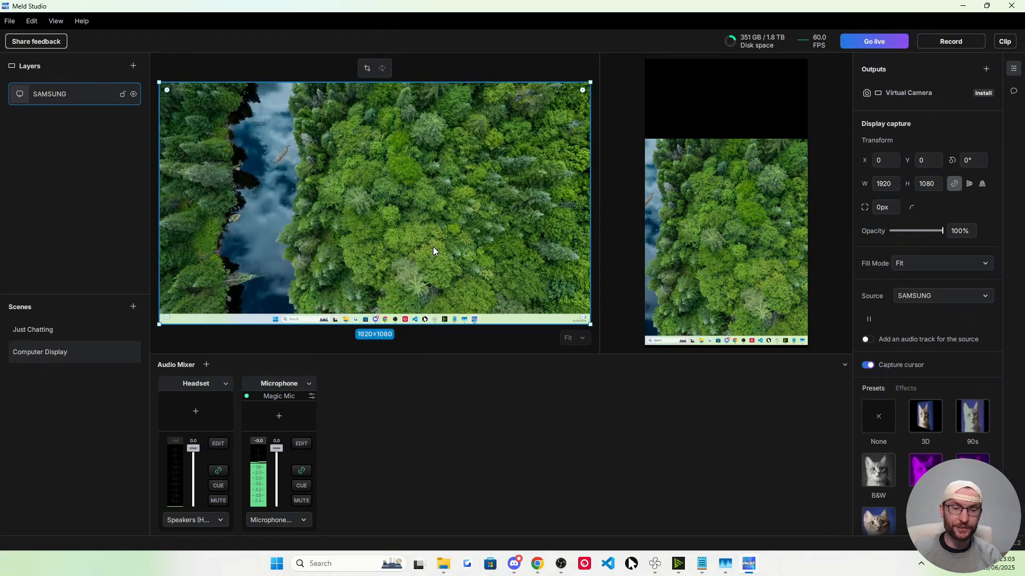
mouse_move(137, 78)
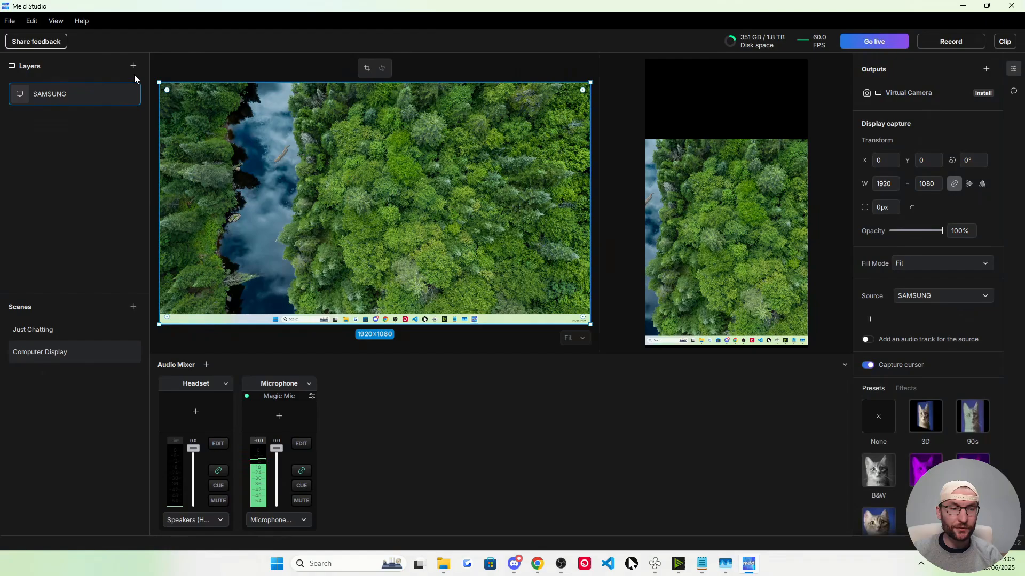
click(133, 65)
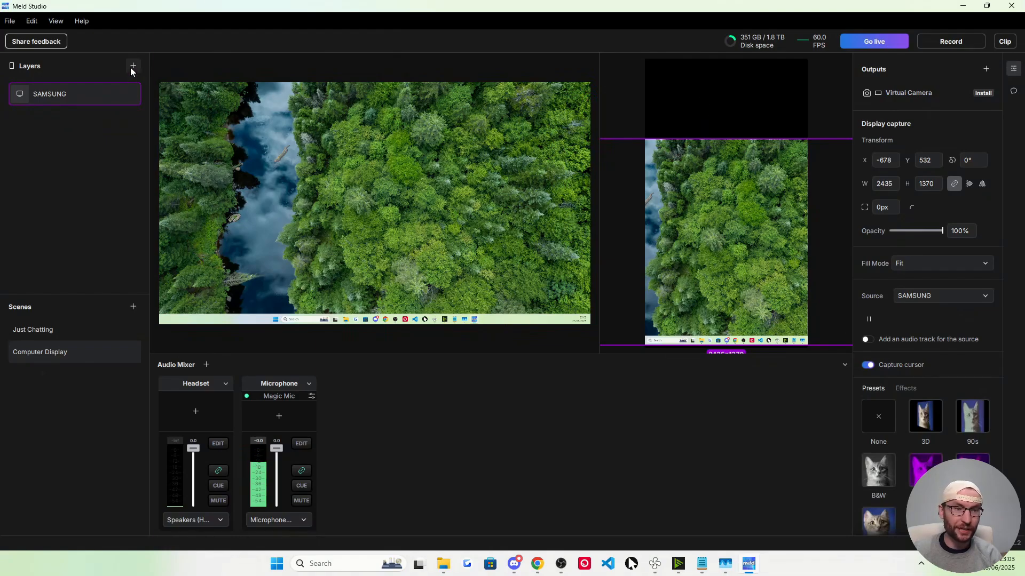
Add the OBSBOT webcam atop the vertical canvas and paste a copy at the main canvas's left edge.
click(133, 65)
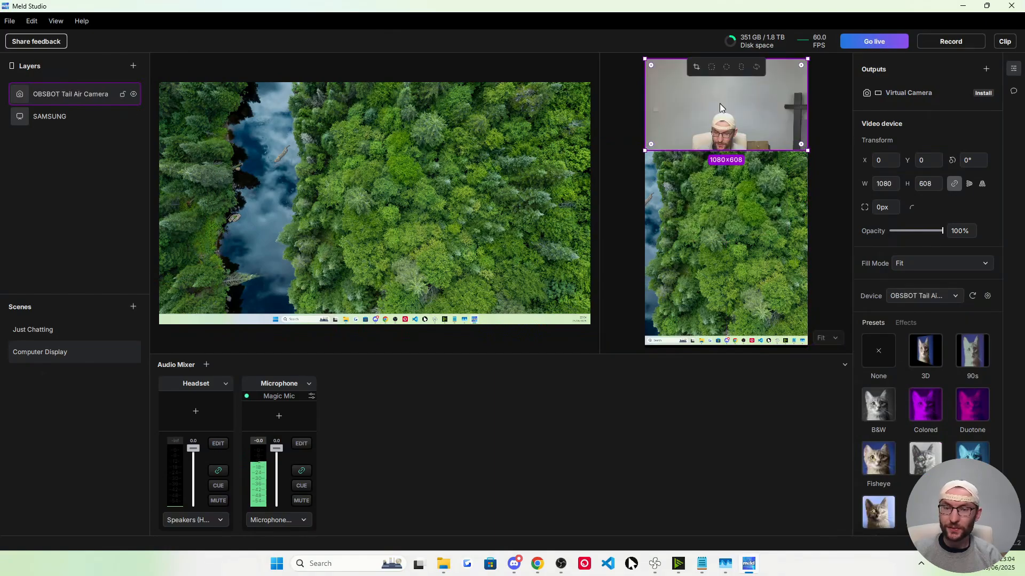
click(49, 116)
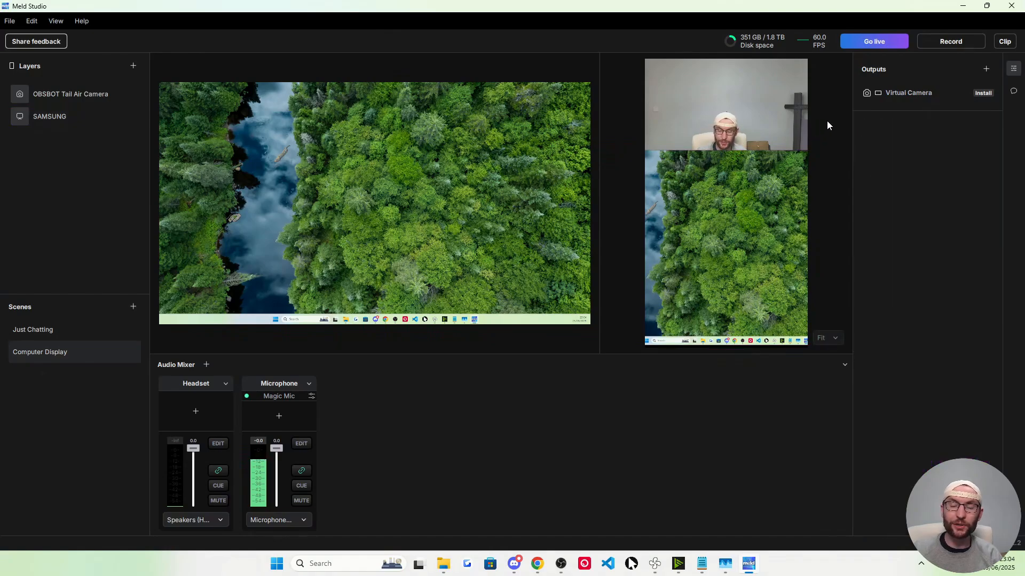
right_click(725, 104)
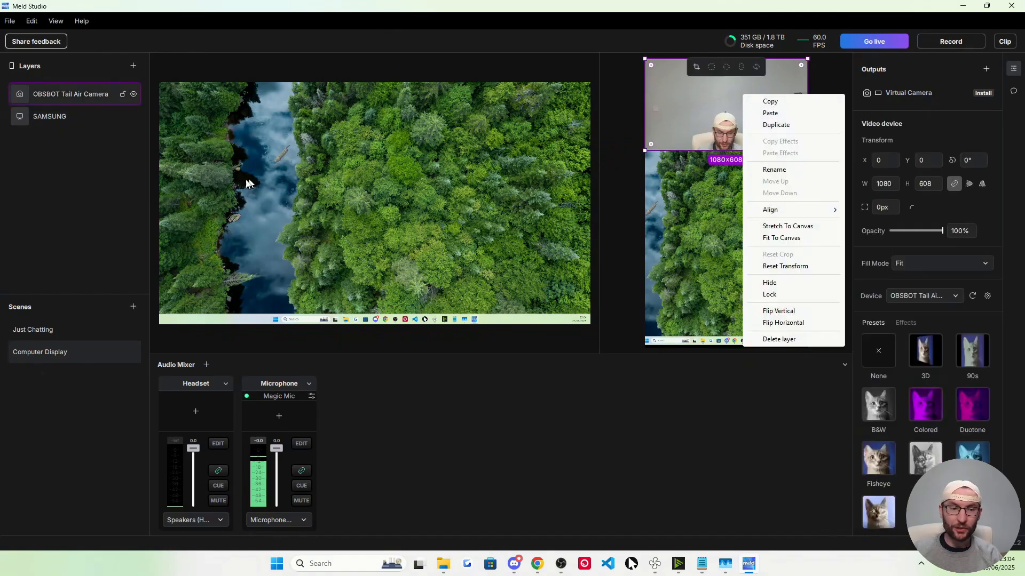
click(779, 338)
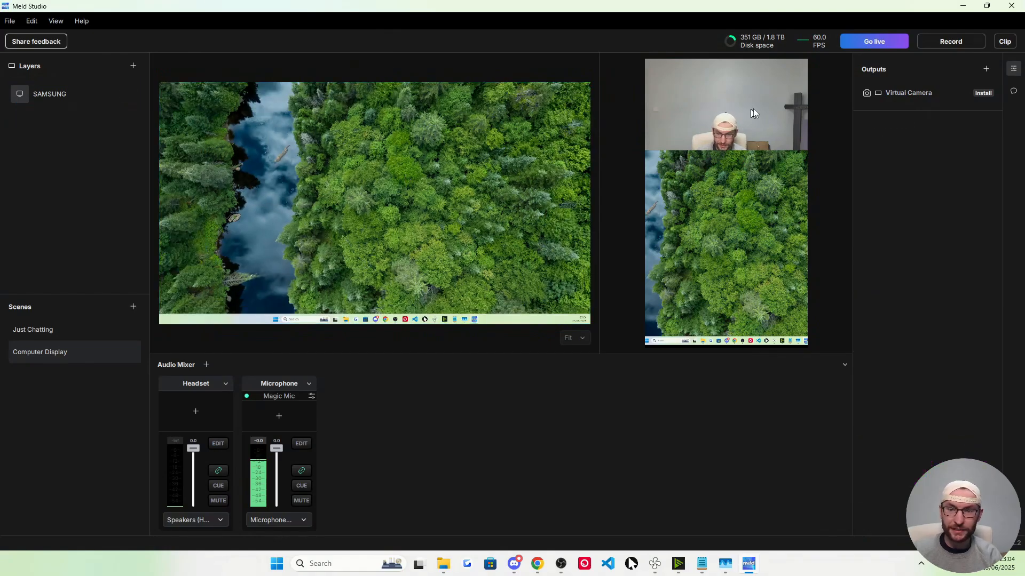
right_click(725, 105)
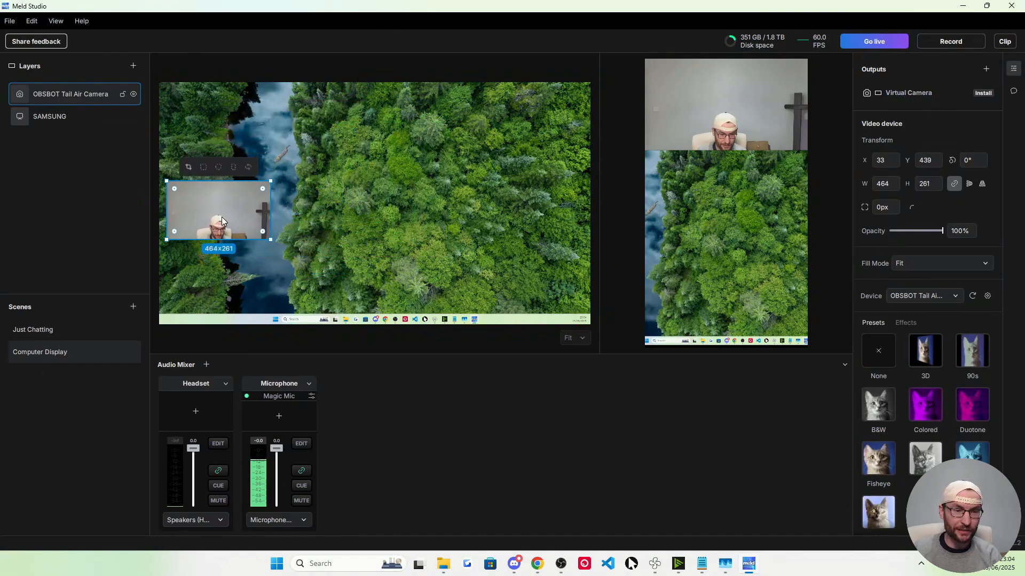
drag(218, 212, 210, 204)
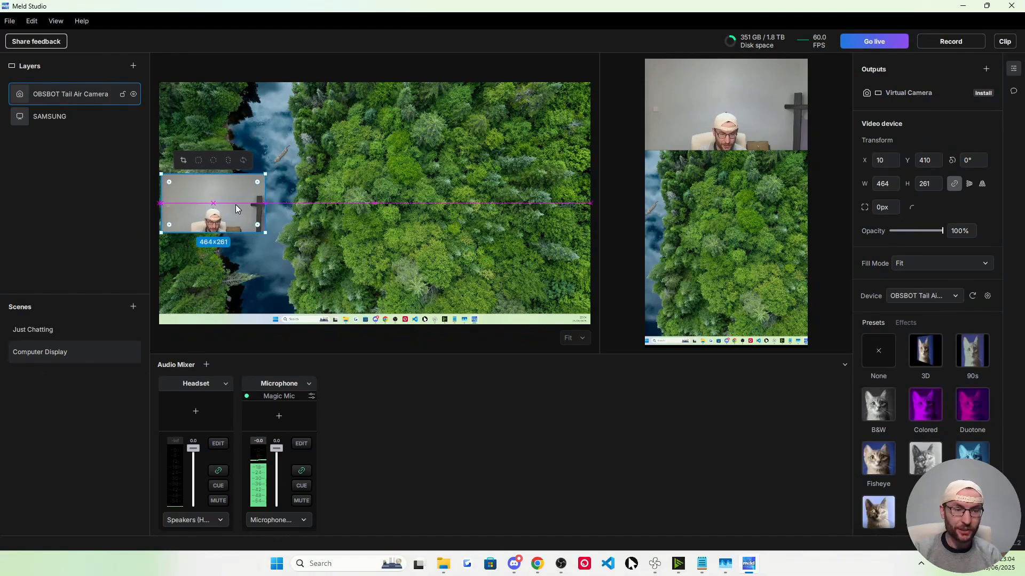
click(327, 351)
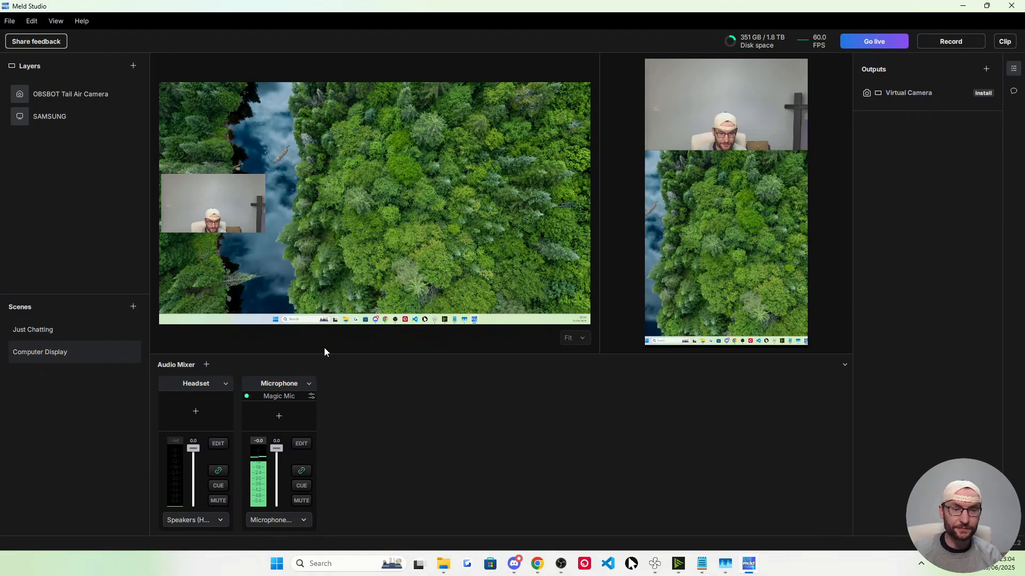
Enter 6000 Kbps as the vertical canvas video bitrate in General settings.
click(33, 329)
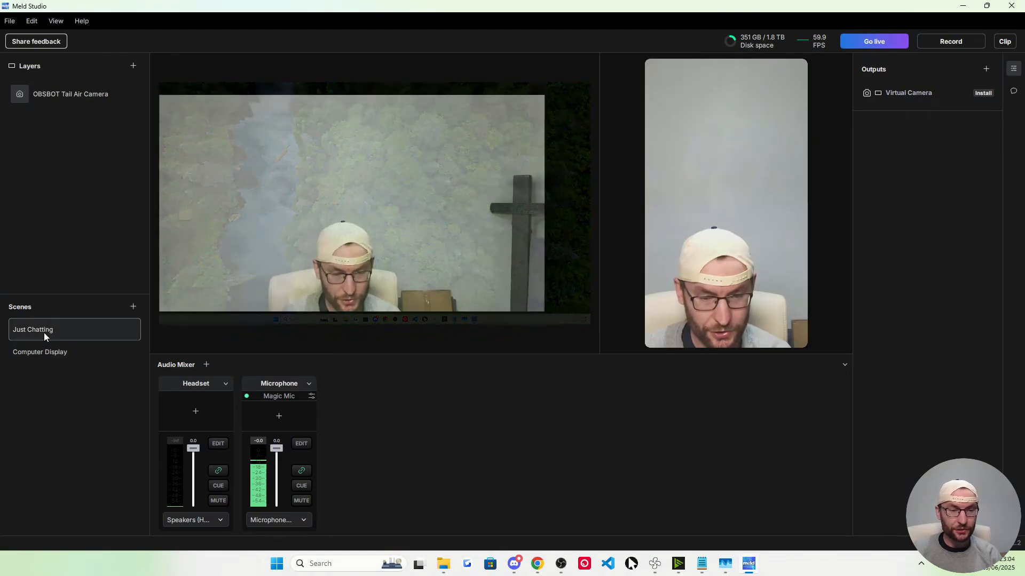
click(40, 351)
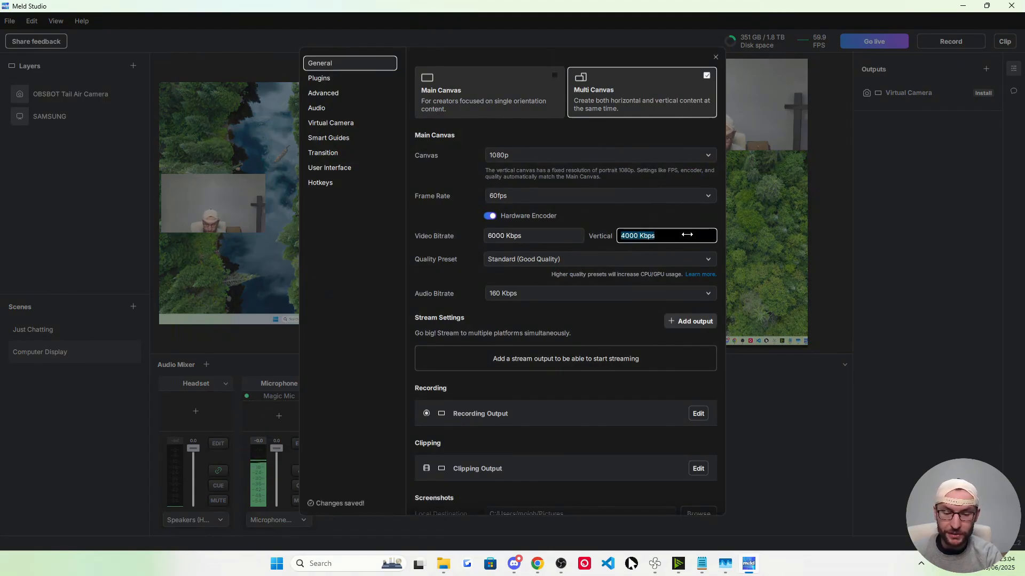
text(6000)
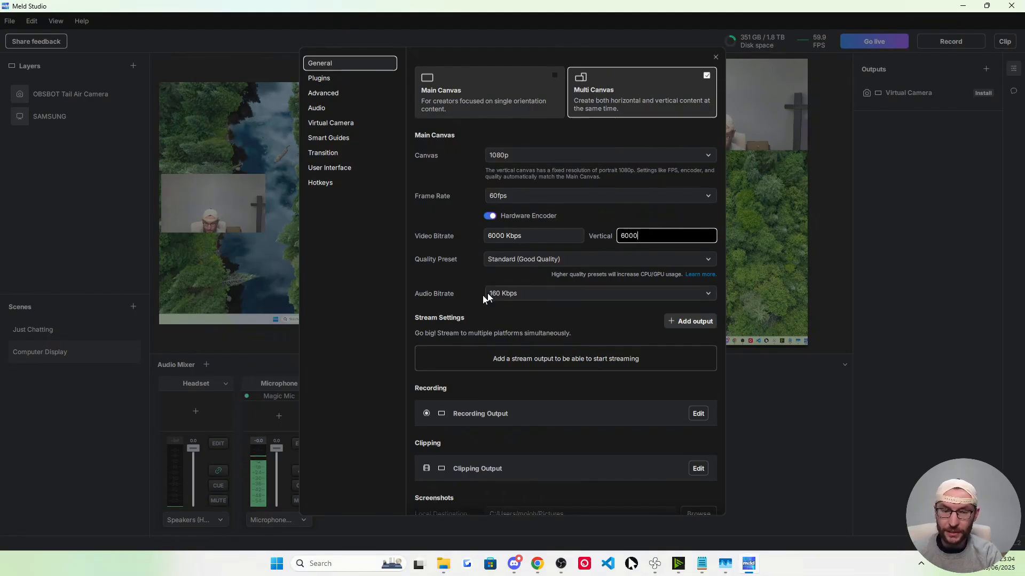
mouse_move(528, 325)
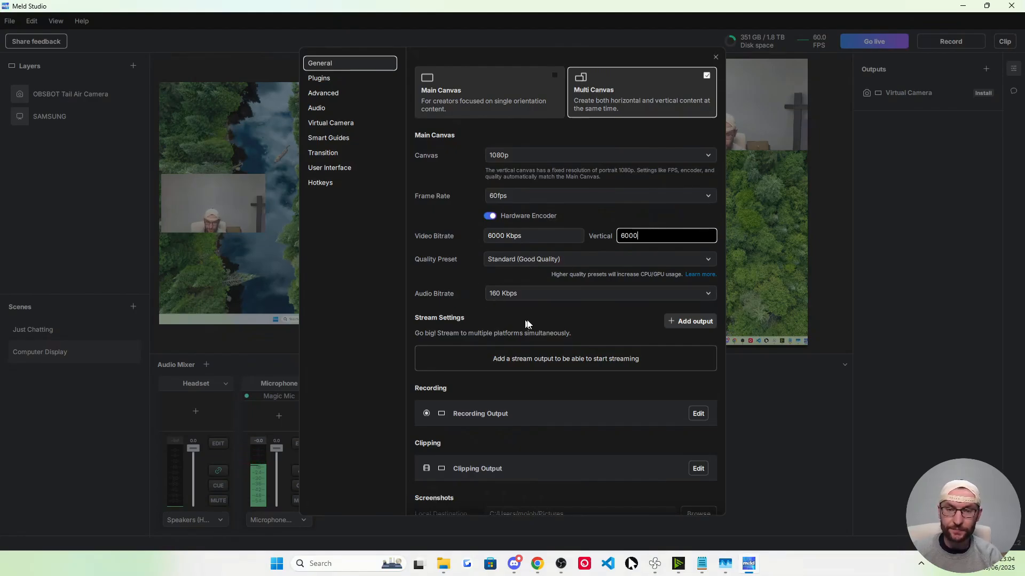
mouse_move(642, 318)
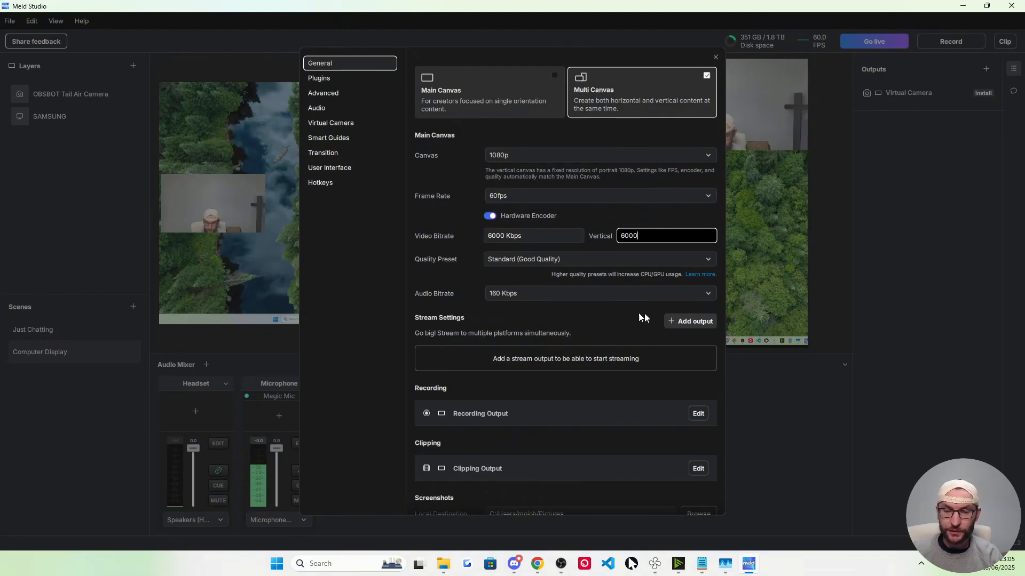
Add a Custom RTMP output named 'TikTok LIVE' streaming from the Vertical Canvas.
click(695, 321)
text(TikTok LIVEW)
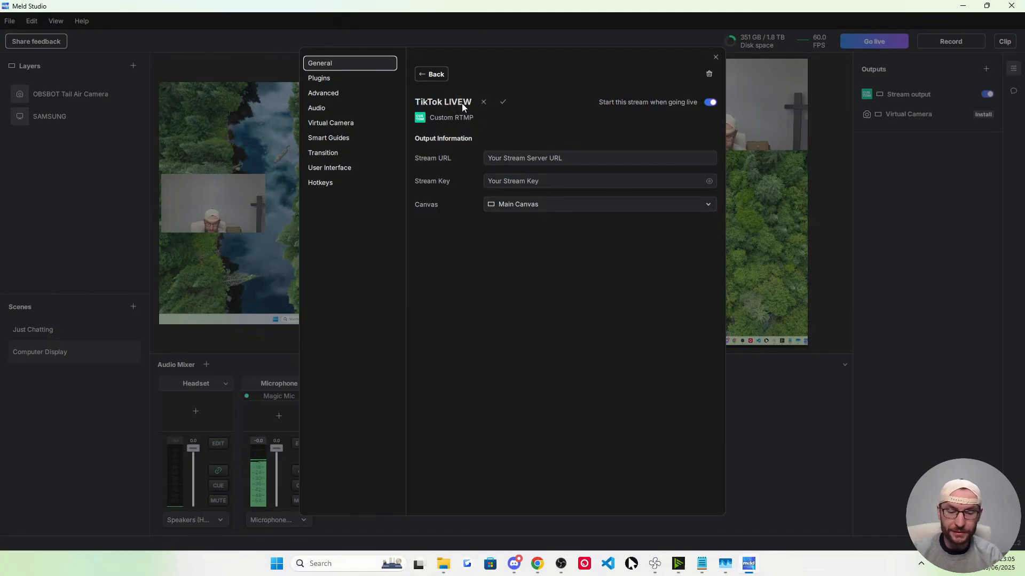
click(596, 204)
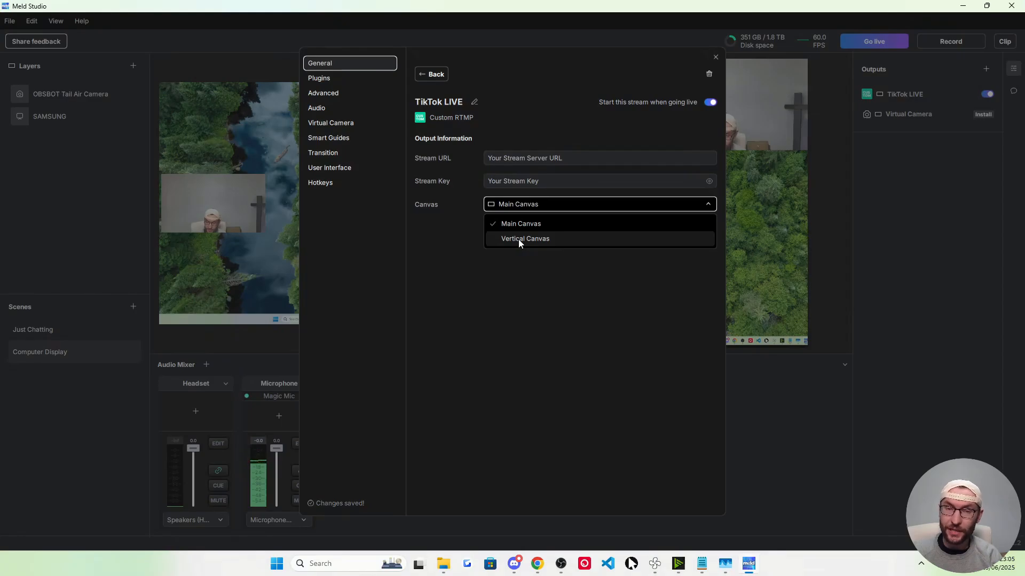
click(524, 238)
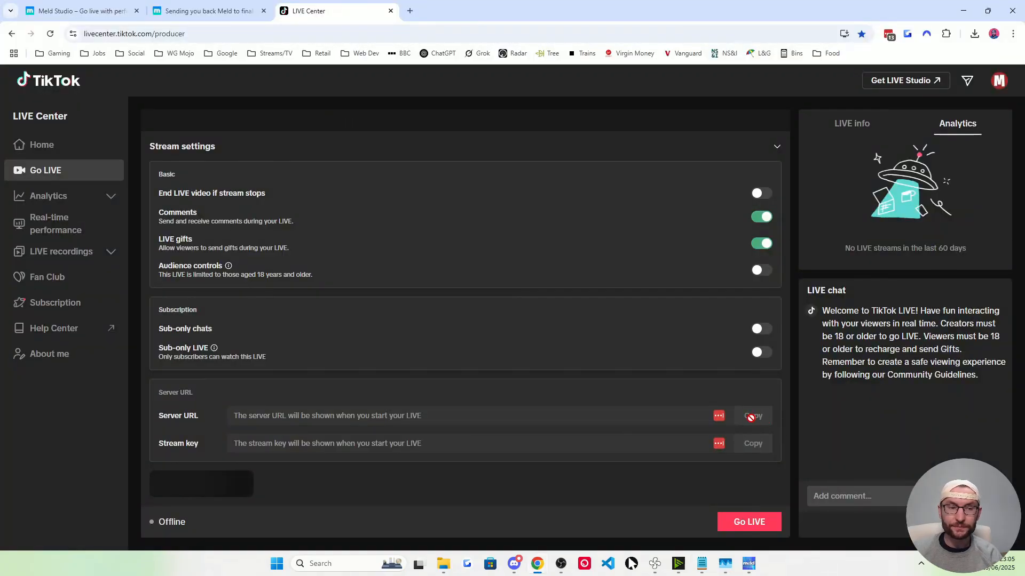
mouse_move(731, 395)
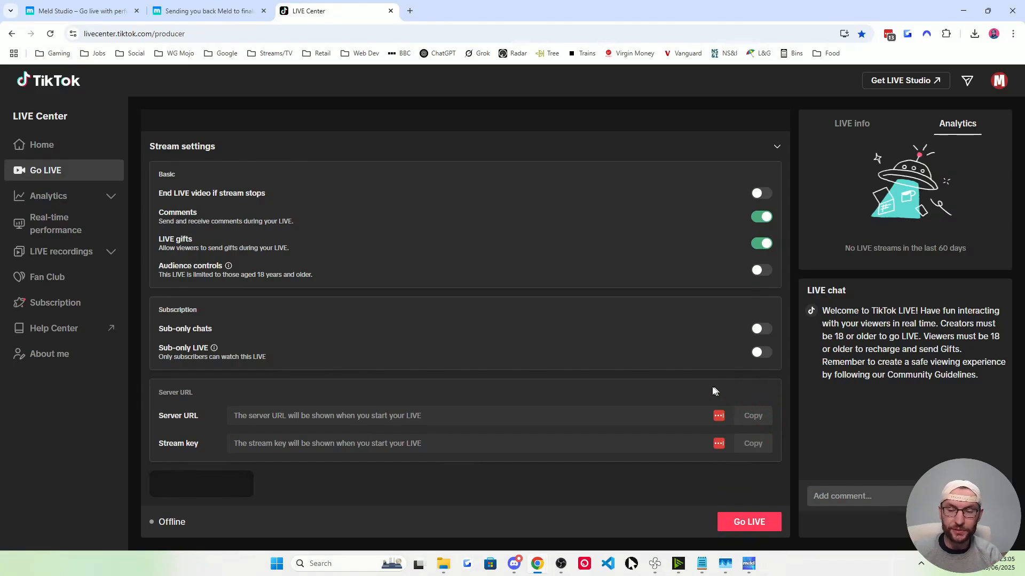
Go LIVE in TikTok LIVE Center and copy the server URL and stream key.
click(748, 522)
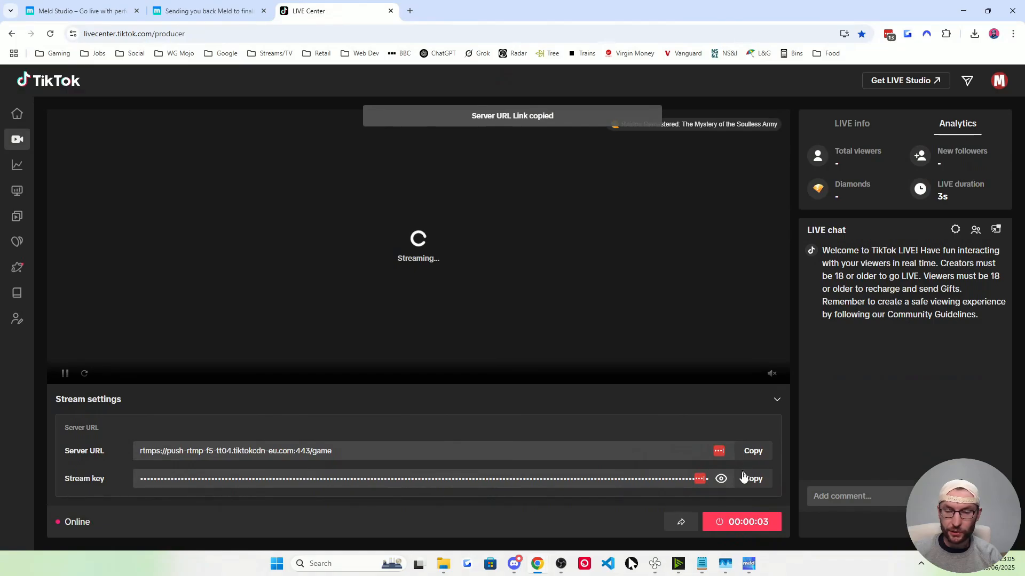
click(747, 564)
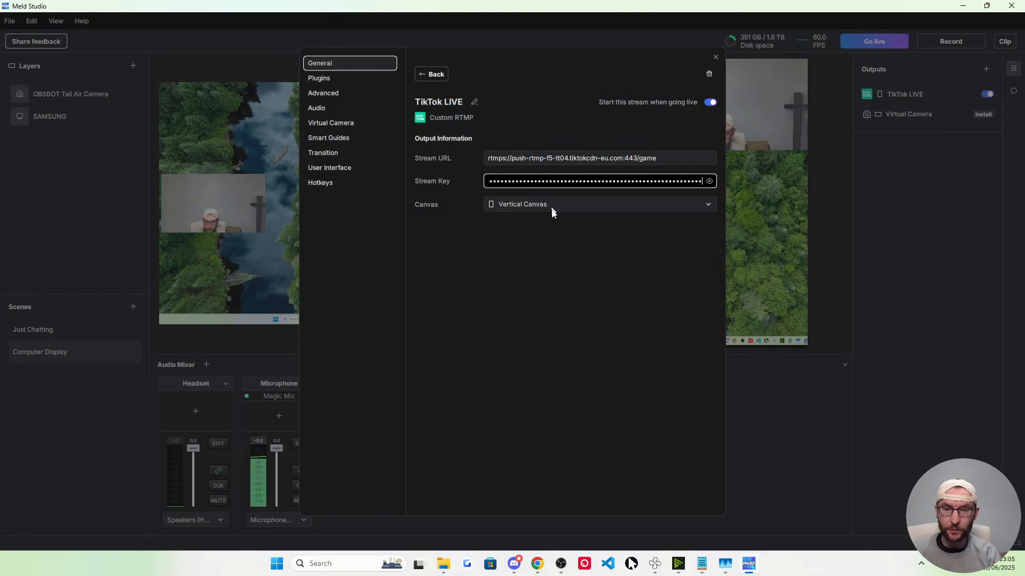
mouse_move(437, 197)
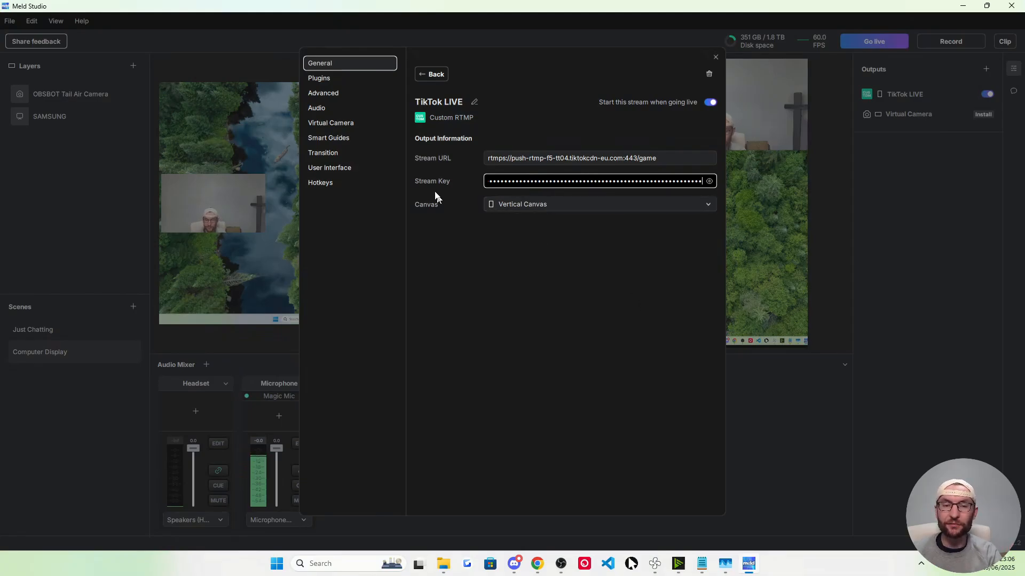
Return from the TikTok LIVE output to the settings overview and close Settings.
click(431, 74)
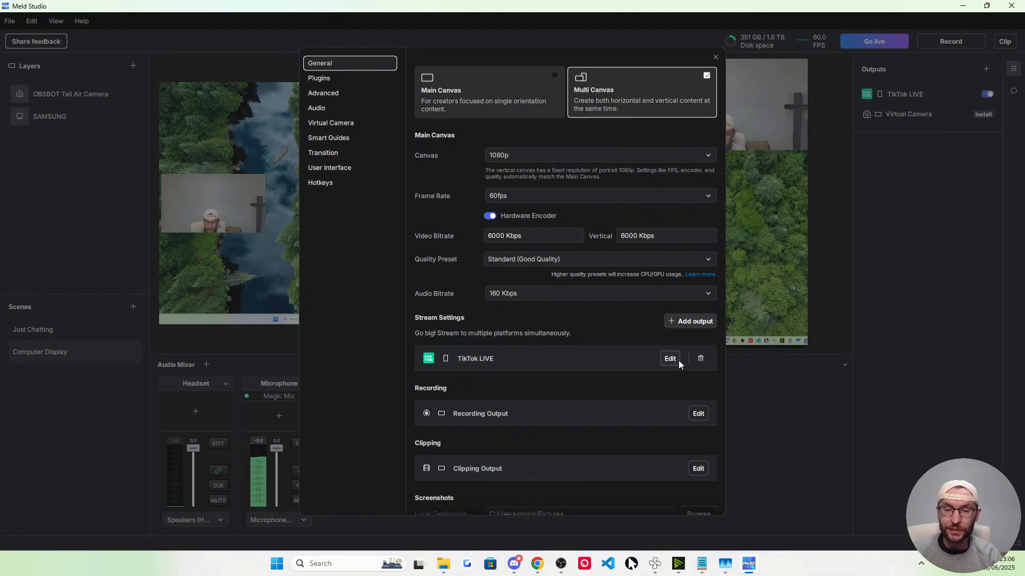
click(715, 57)
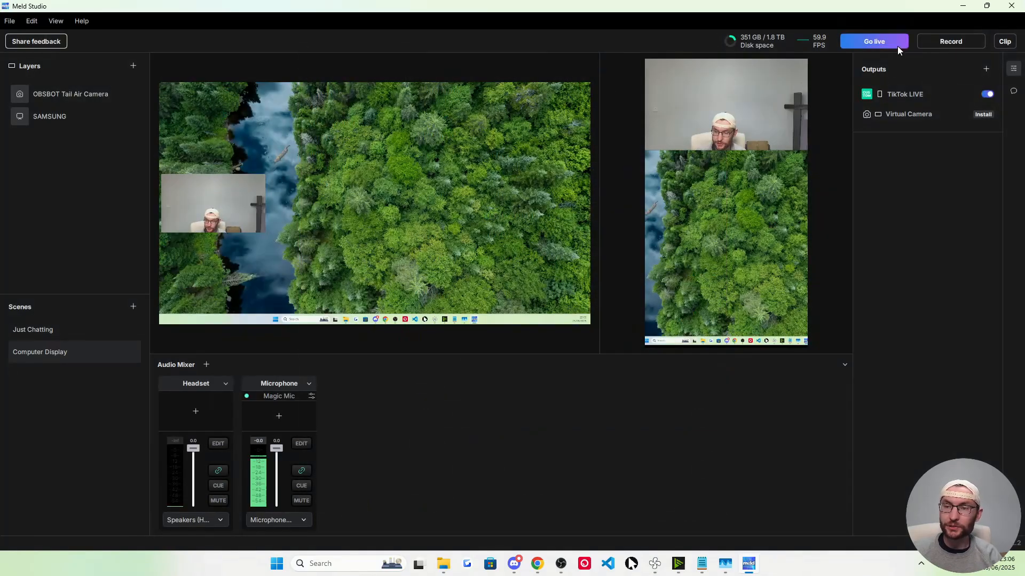